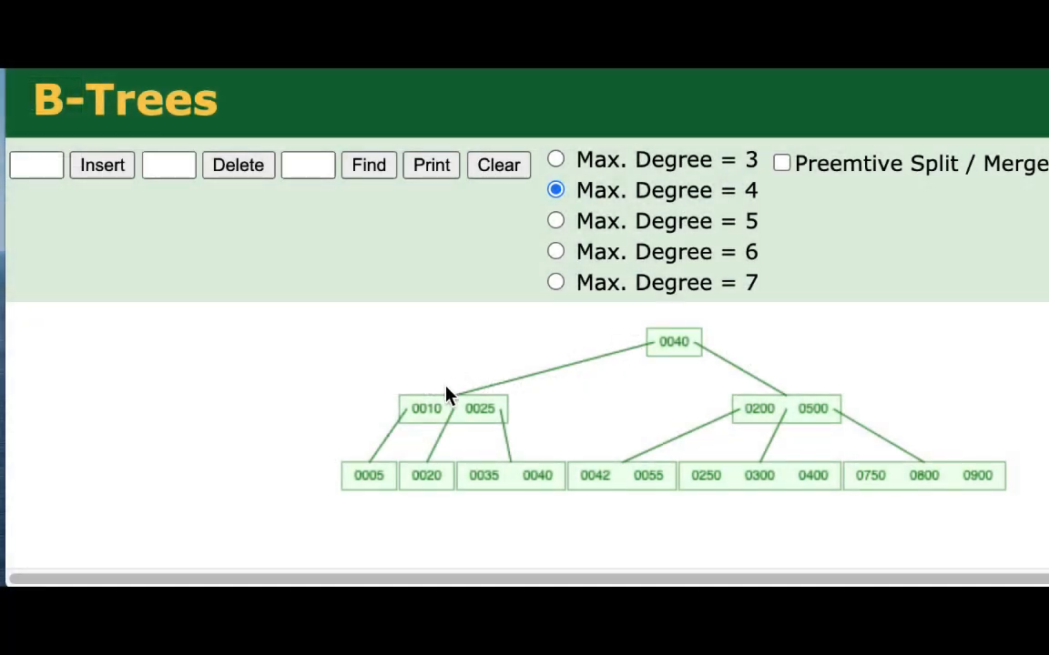
mouse_move(608, 189)
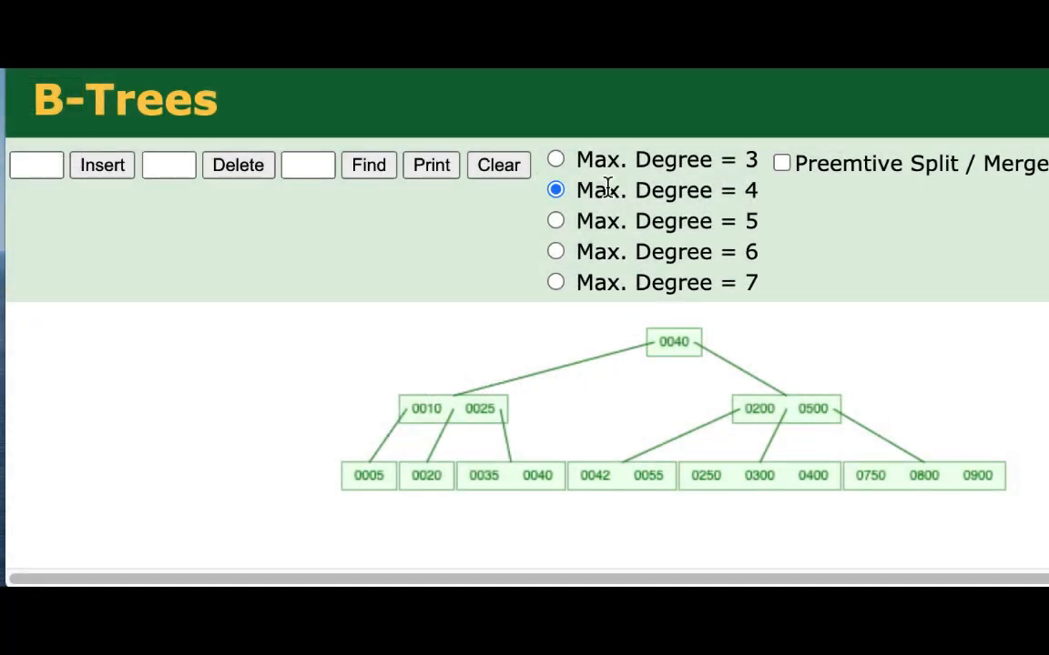
mouse_move(556, 189)
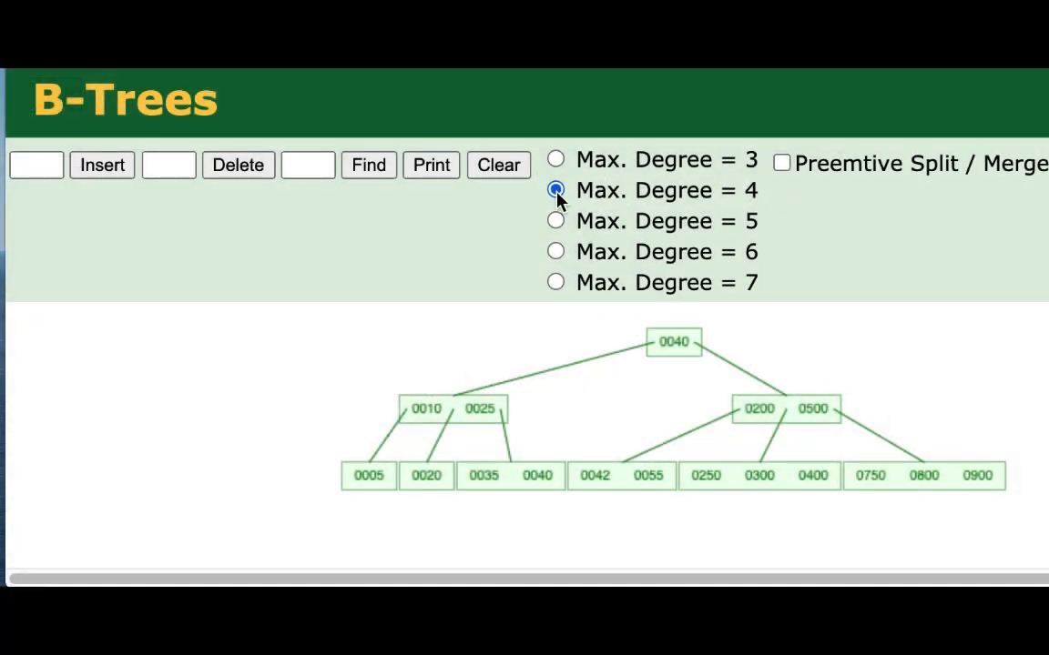
mouse_move(336, 530)
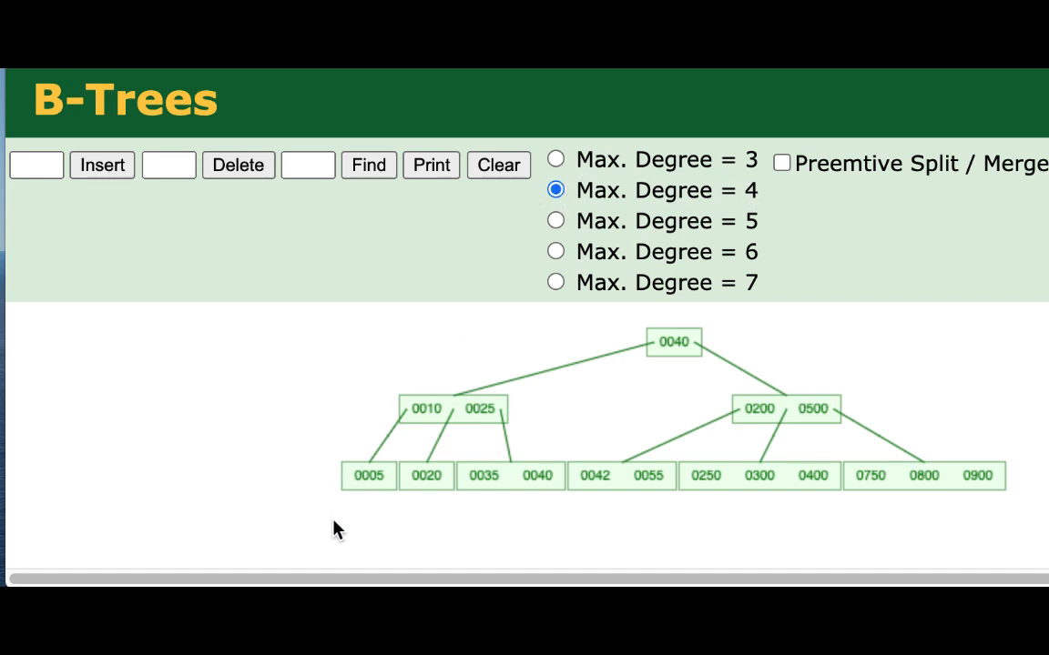
mouse_move(687, 344)
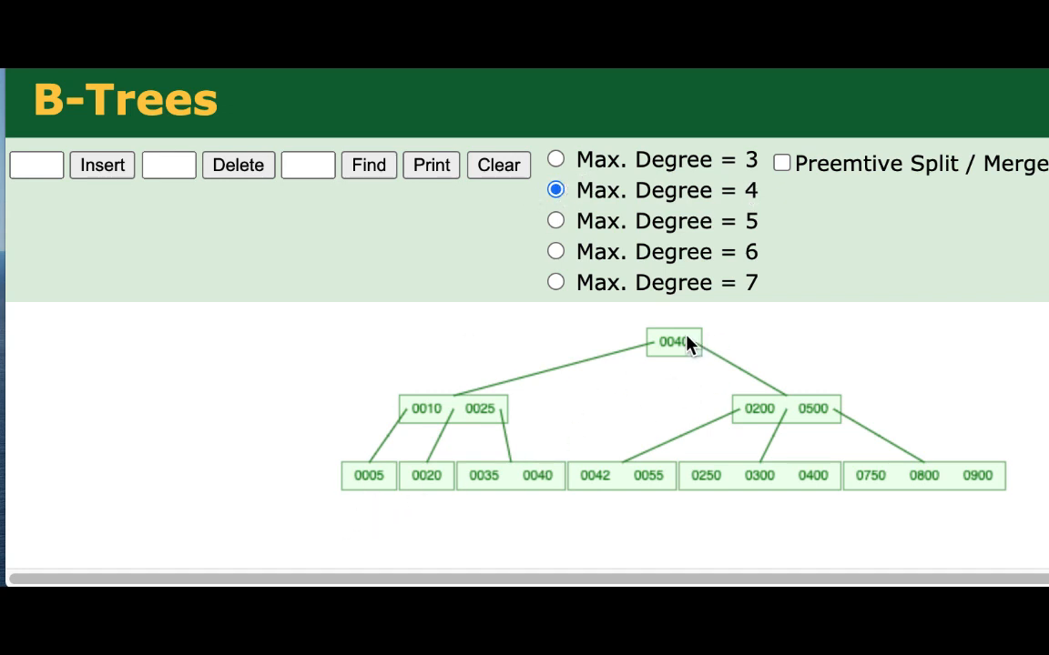
mouse_move(675, 346)
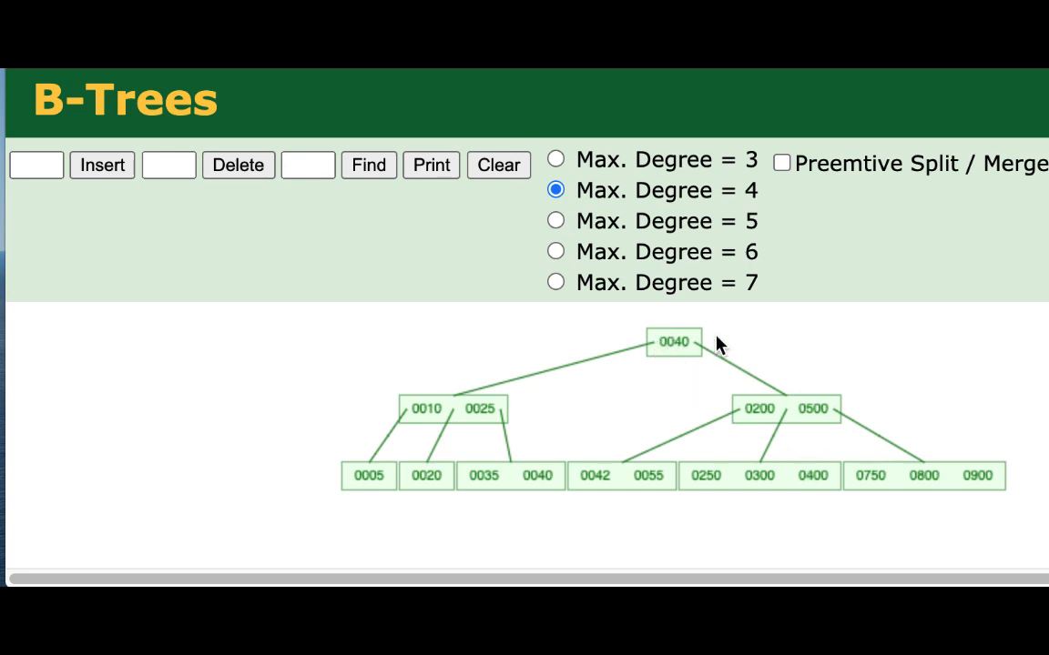
mouse_move(751, 487)
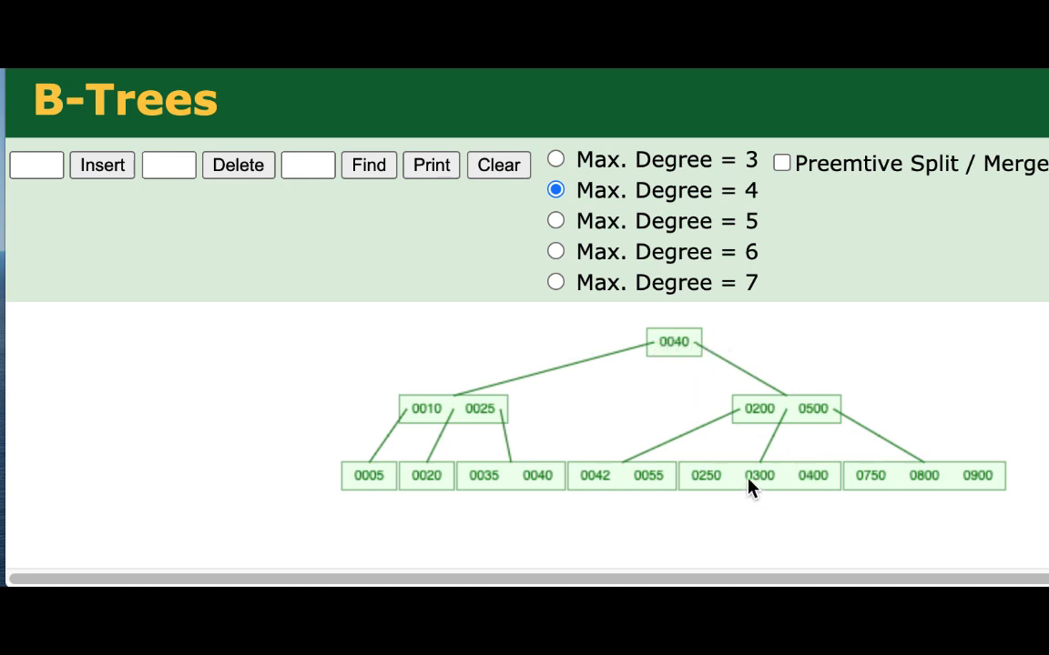
Step: Enter key 300 in the Delete field to remove it from the leaf holding 250 and 400
left_click(168, 165)
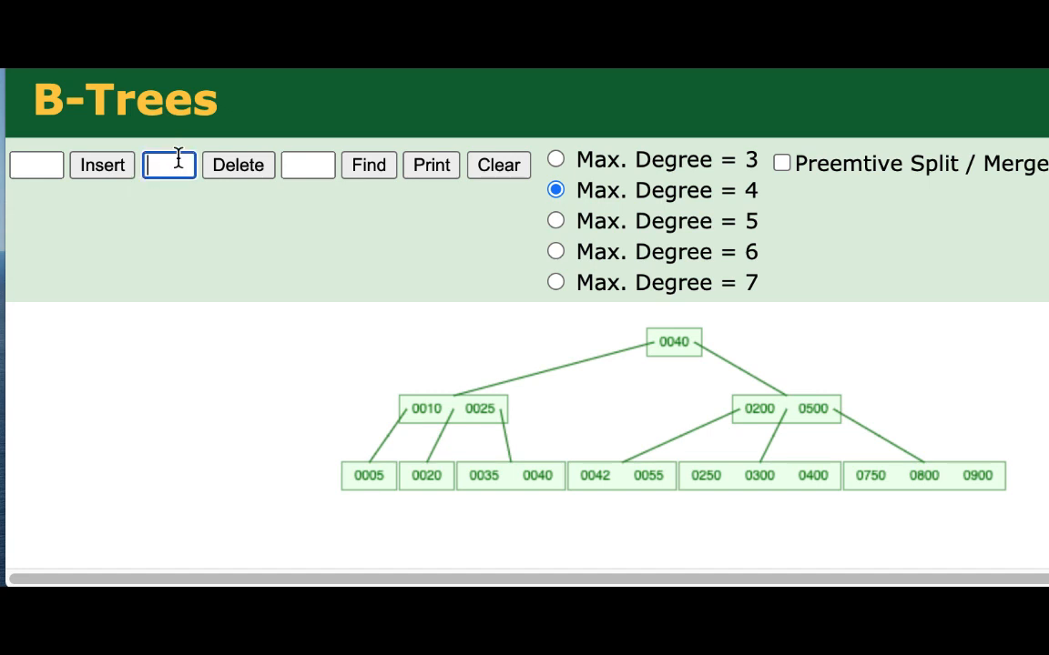
type("300")
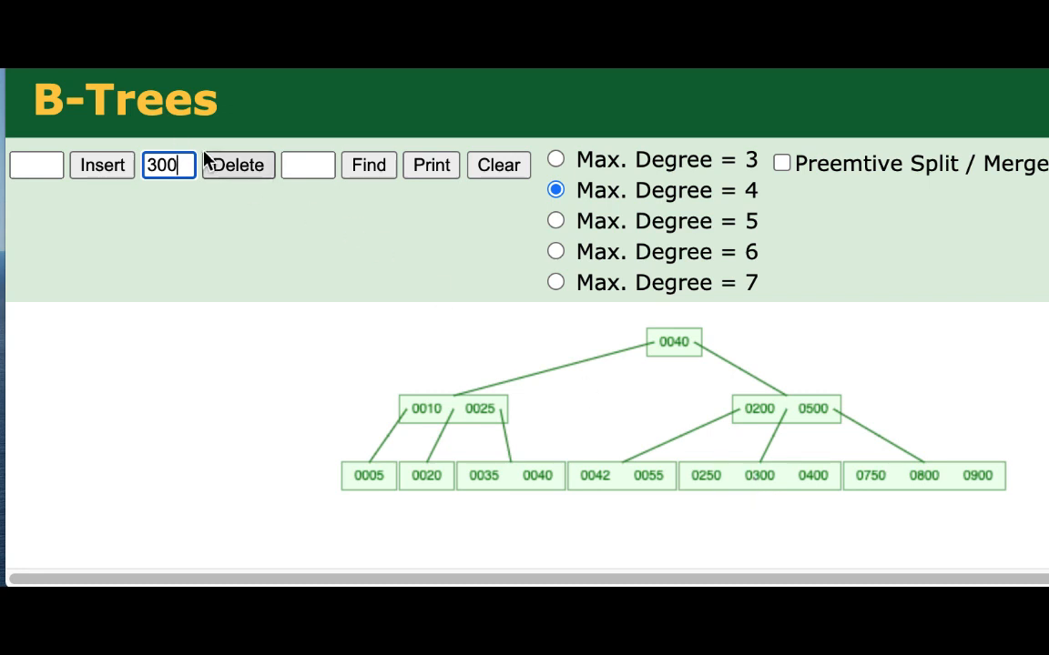
mouse_move(699, 487)
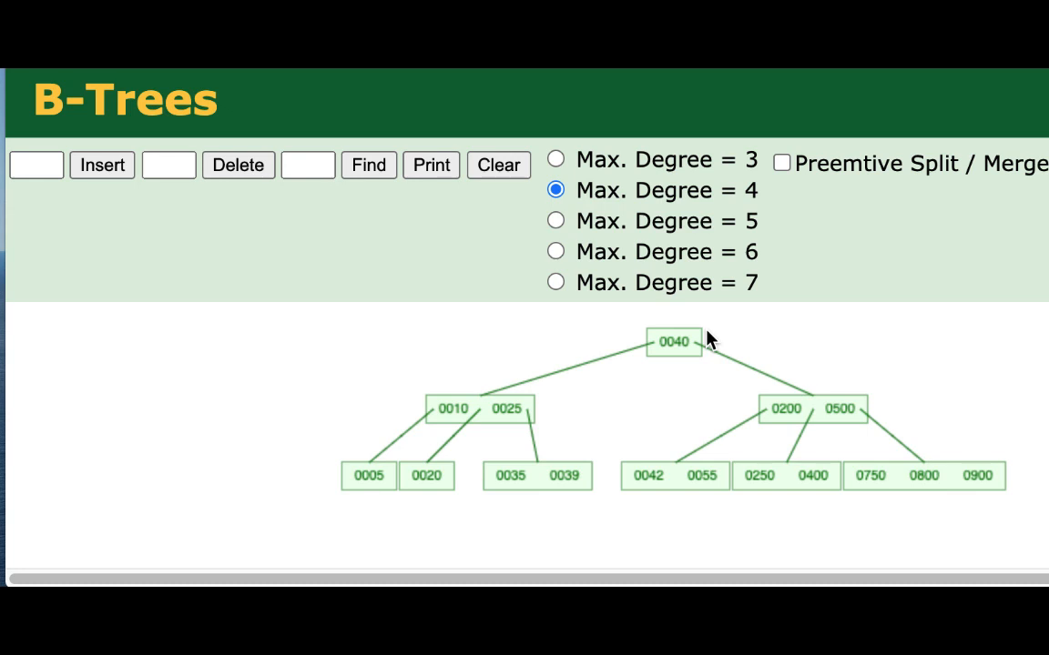
mouse_move(669, 355)
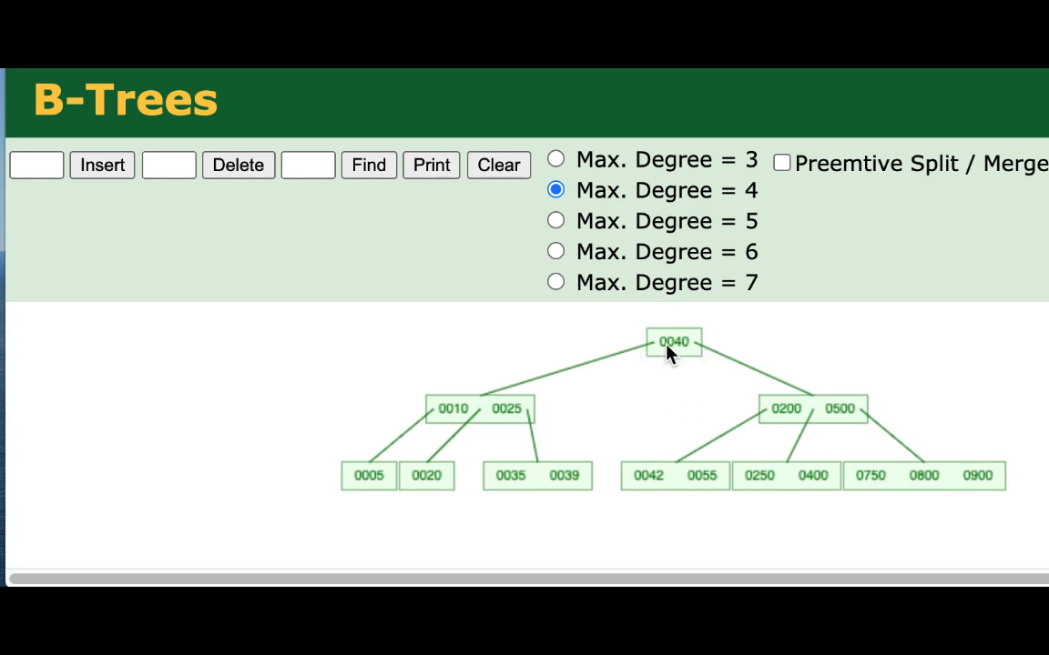
mouse_move(685, 355)
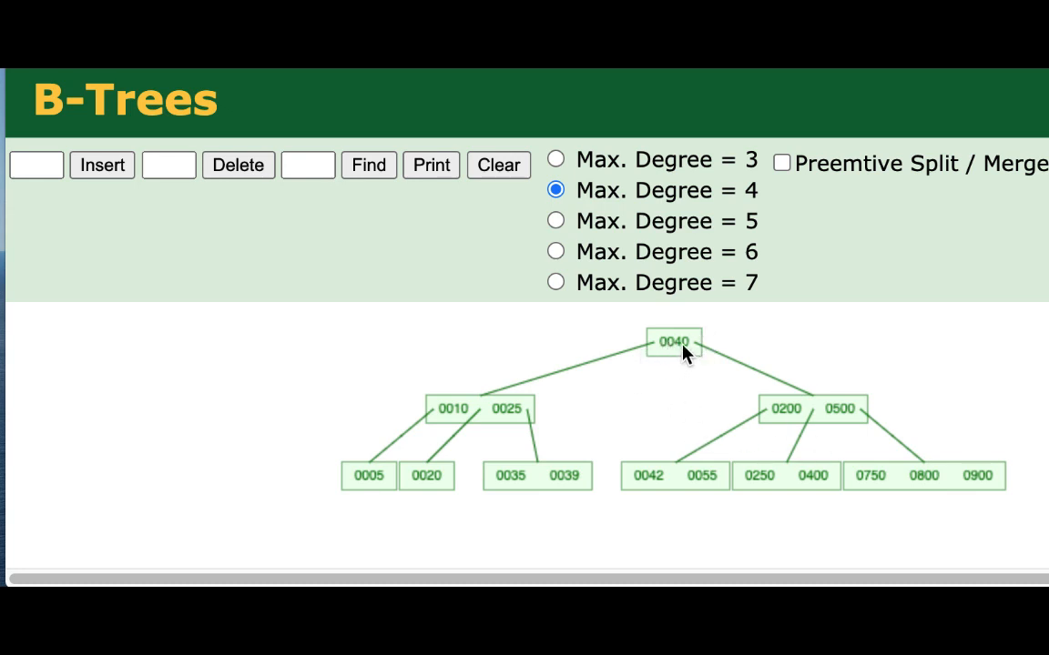
mouse_move(521, 423)
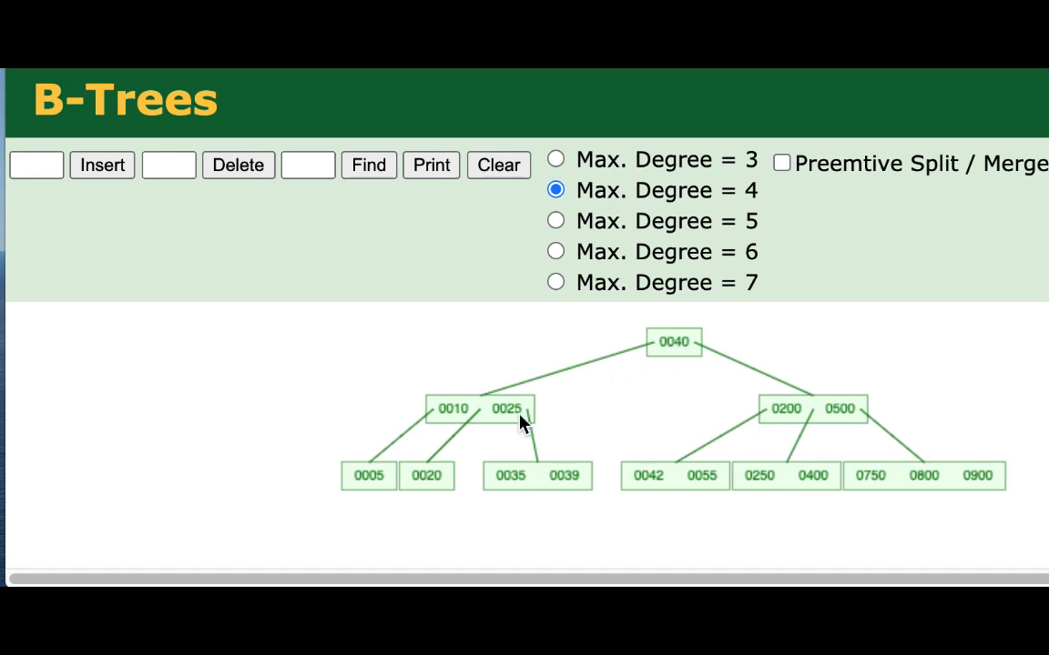
mouse_move(601, 521)
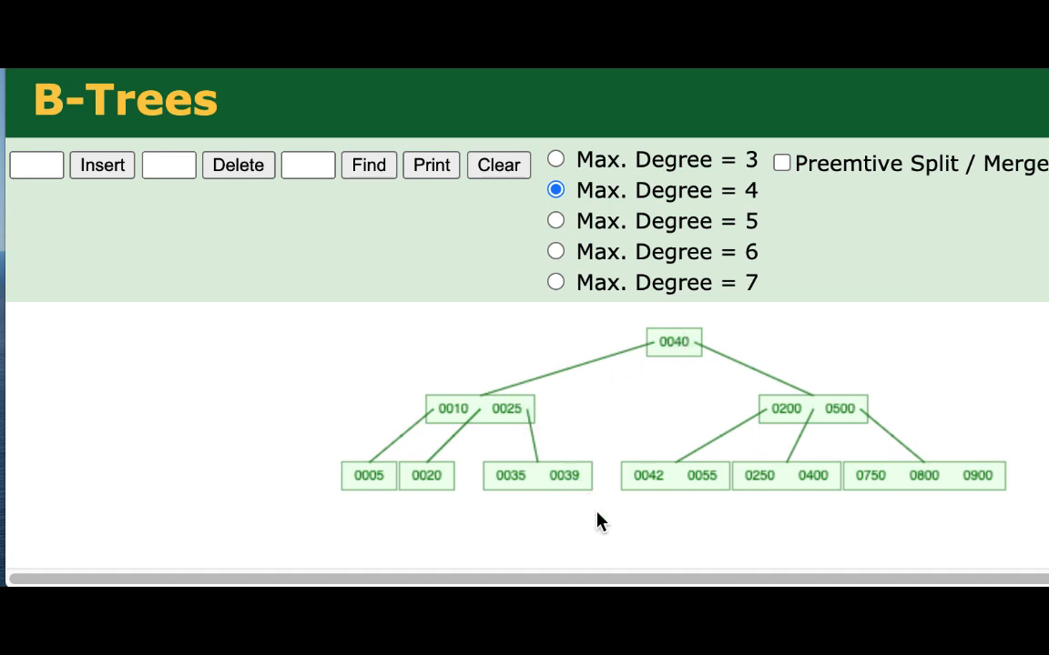
mouse_move(571, 480)
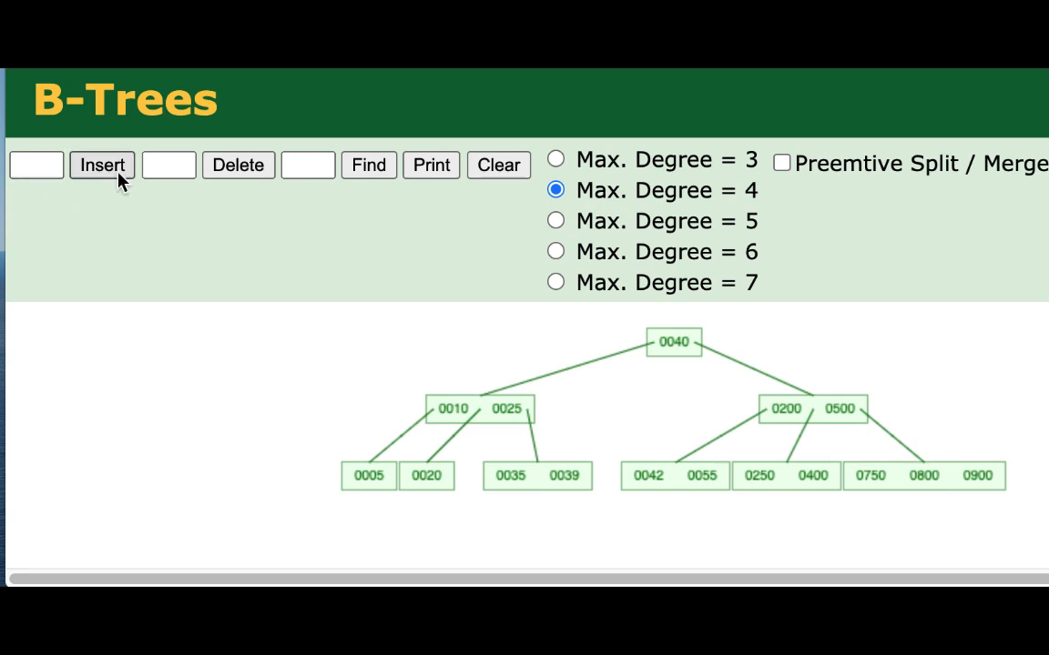
Step: Delete key 40 so predecessor 39 replaces it at the root, leaving leaf 35 alone
type("40")
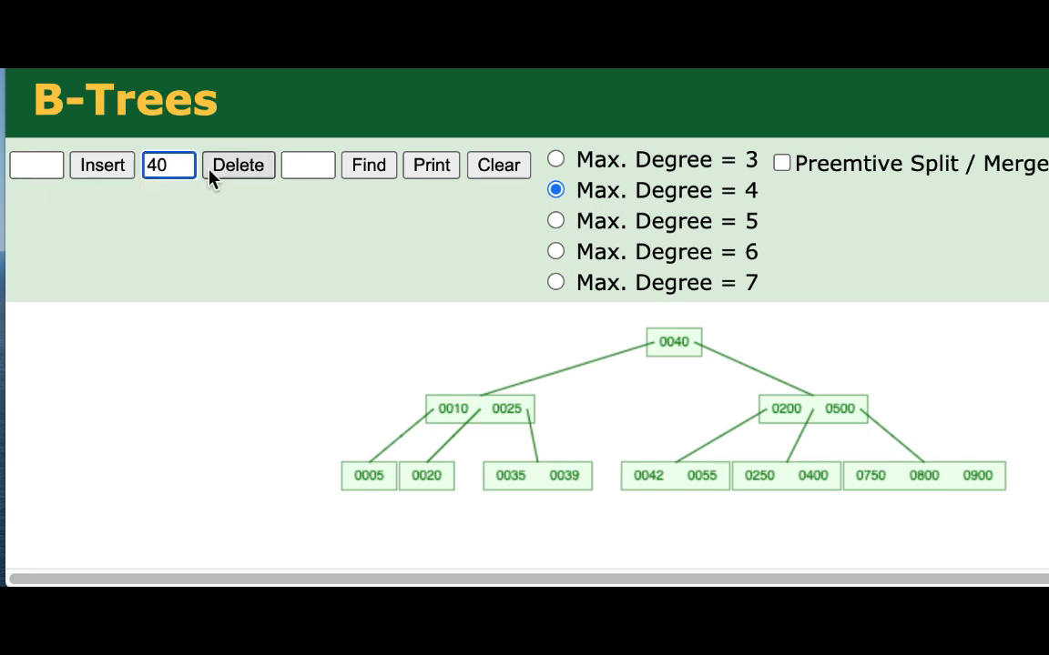
left_click(238, 165)
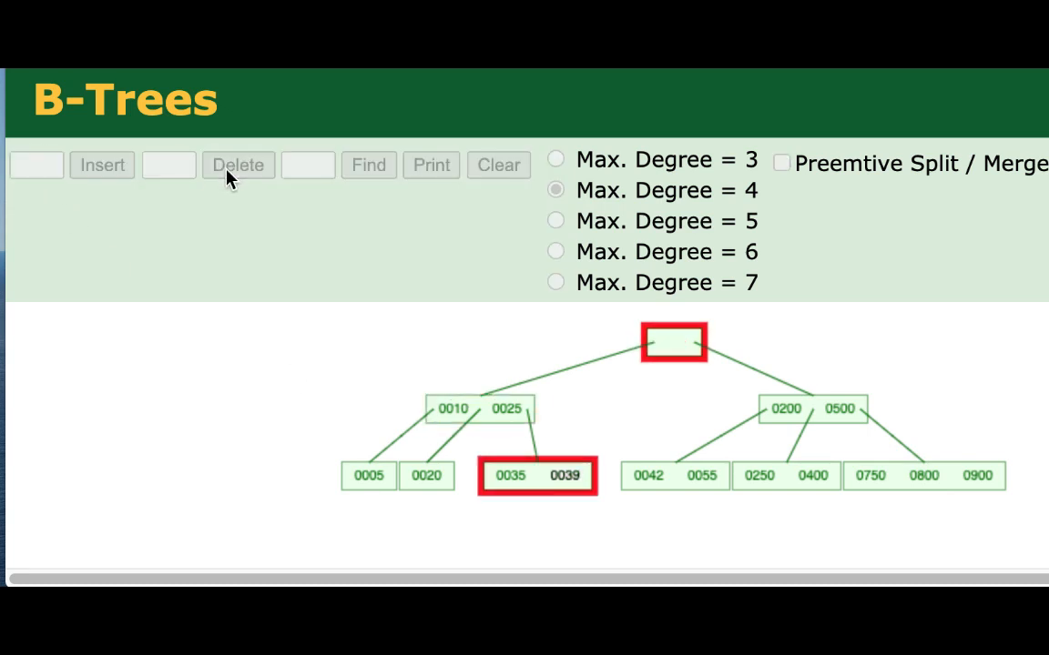
left_click(238, 165)
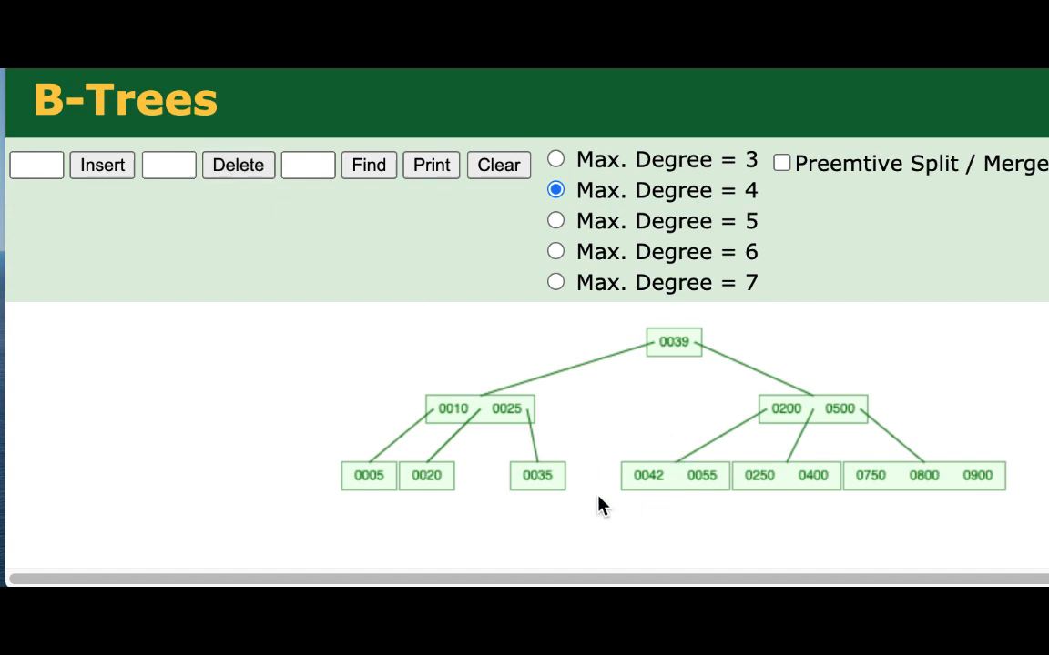
mouse_move(569, 479)
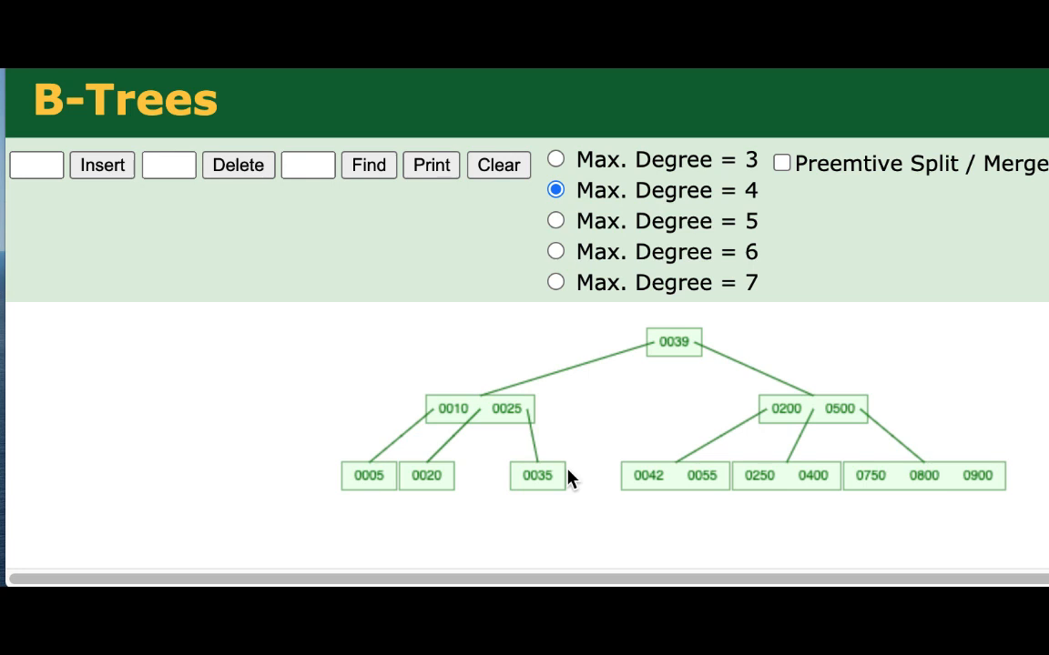
mouse_move(797, 482)
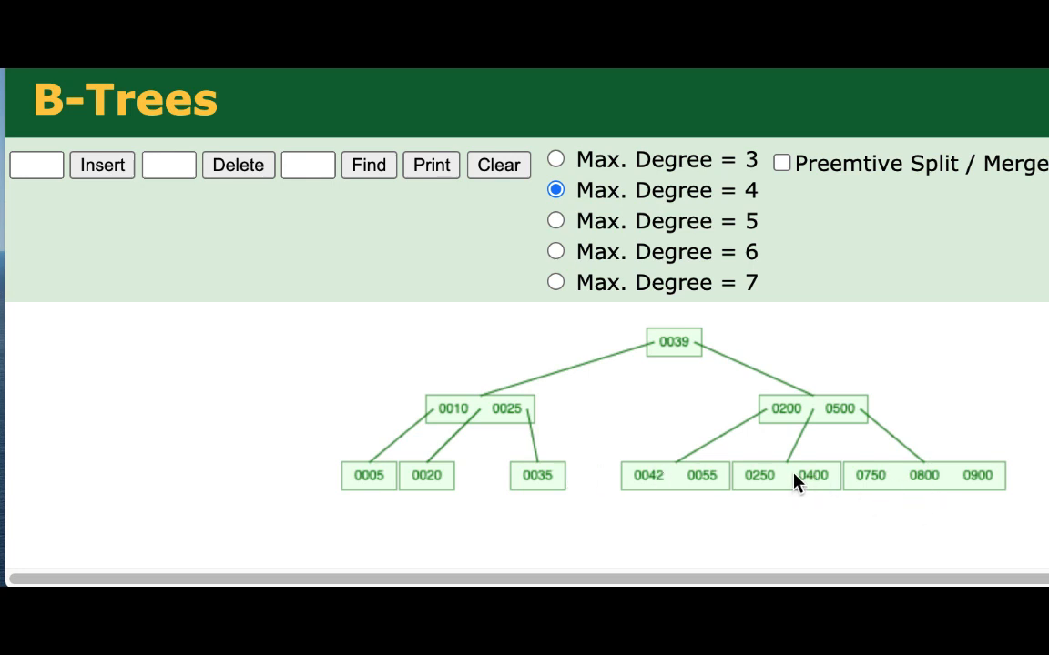
mouse_move(742, 460)
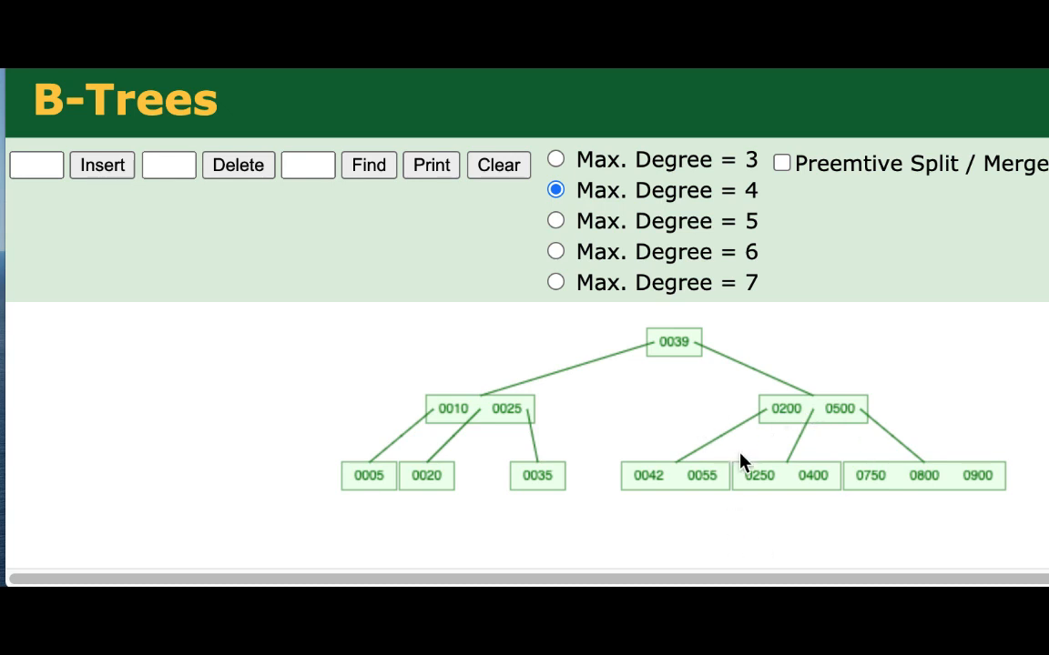
mouse_move(824, 490)
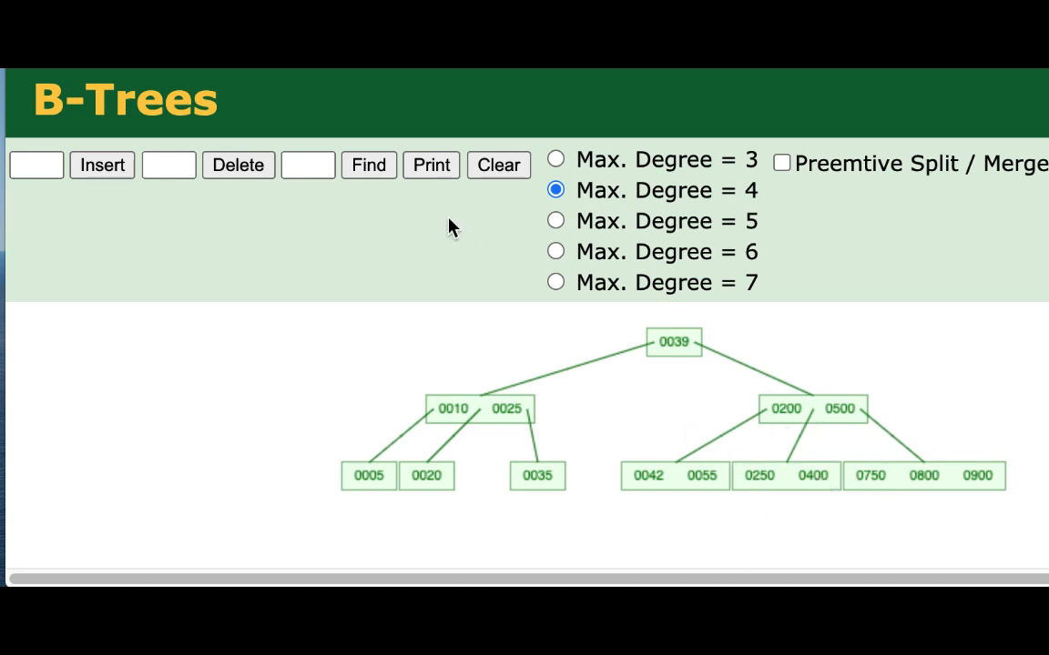
type("400")
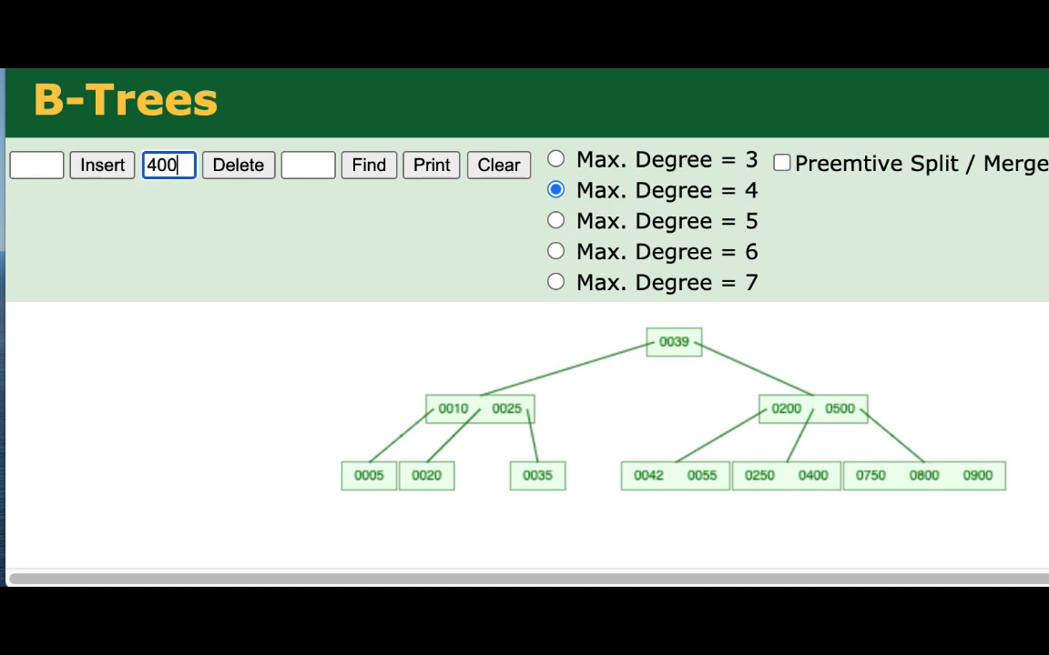
left_click(238, 165)
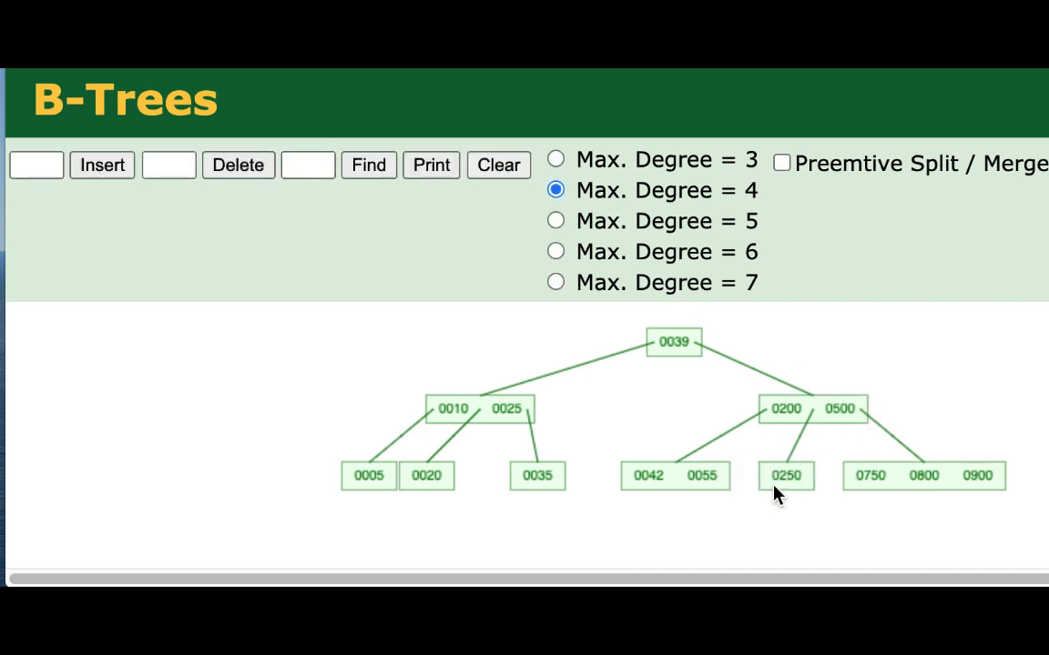
mouse_move(790, 484)
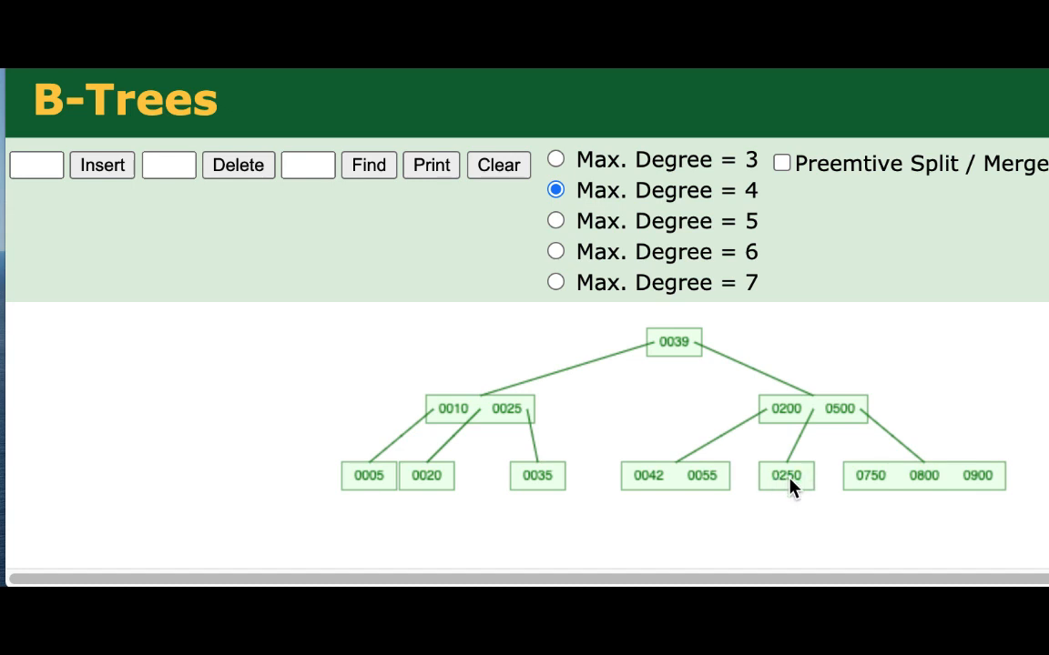
mouse_move(810, 491)
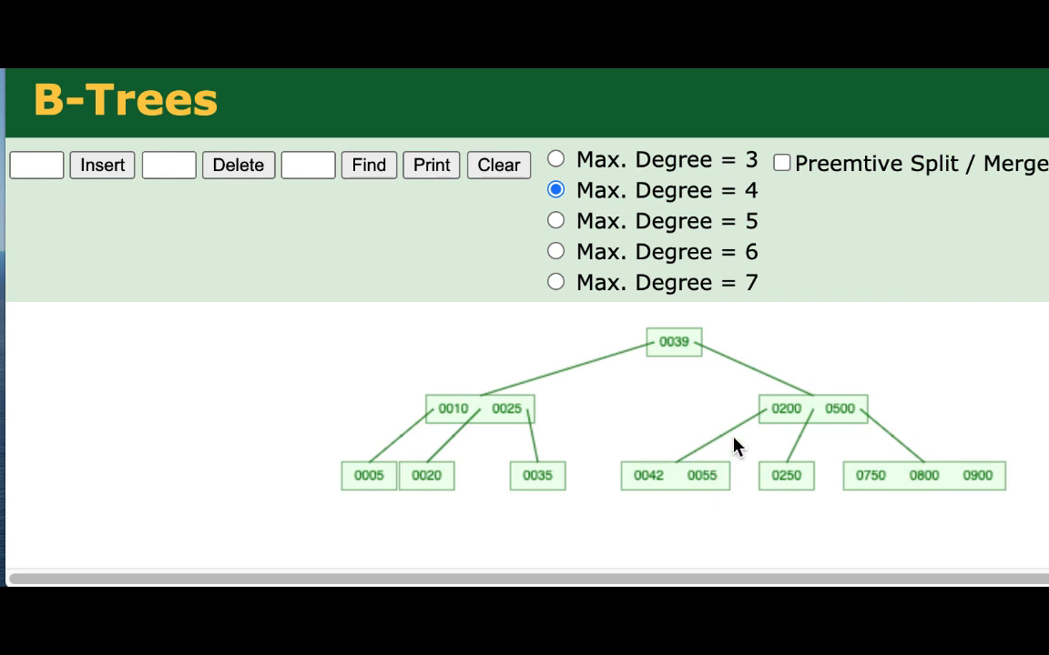
mouse_move(633, 478)
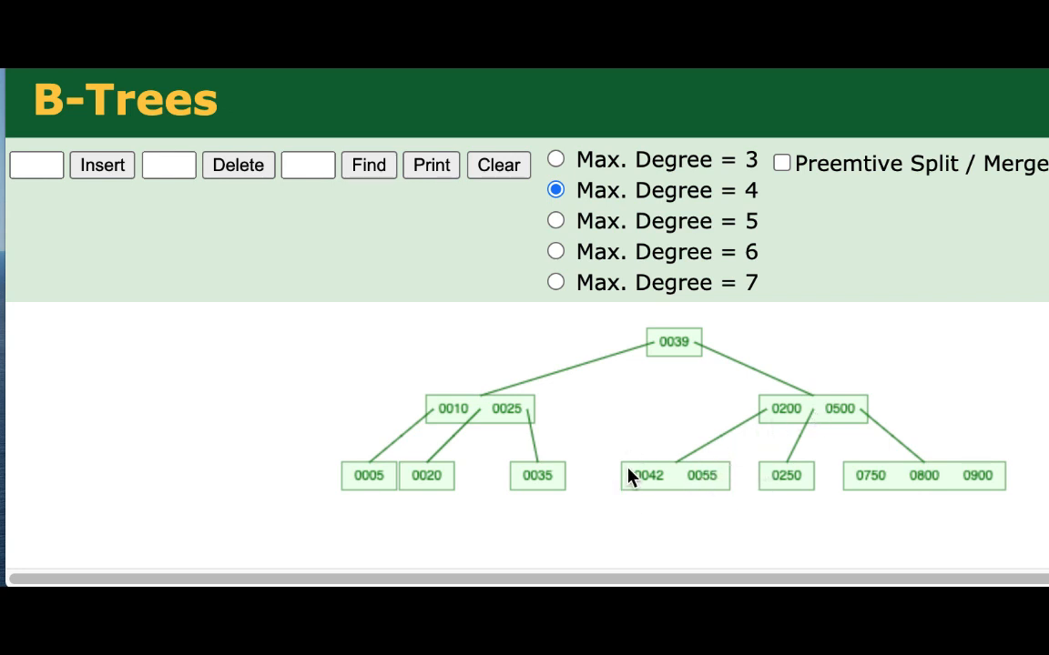
mouse_move(704, 481)
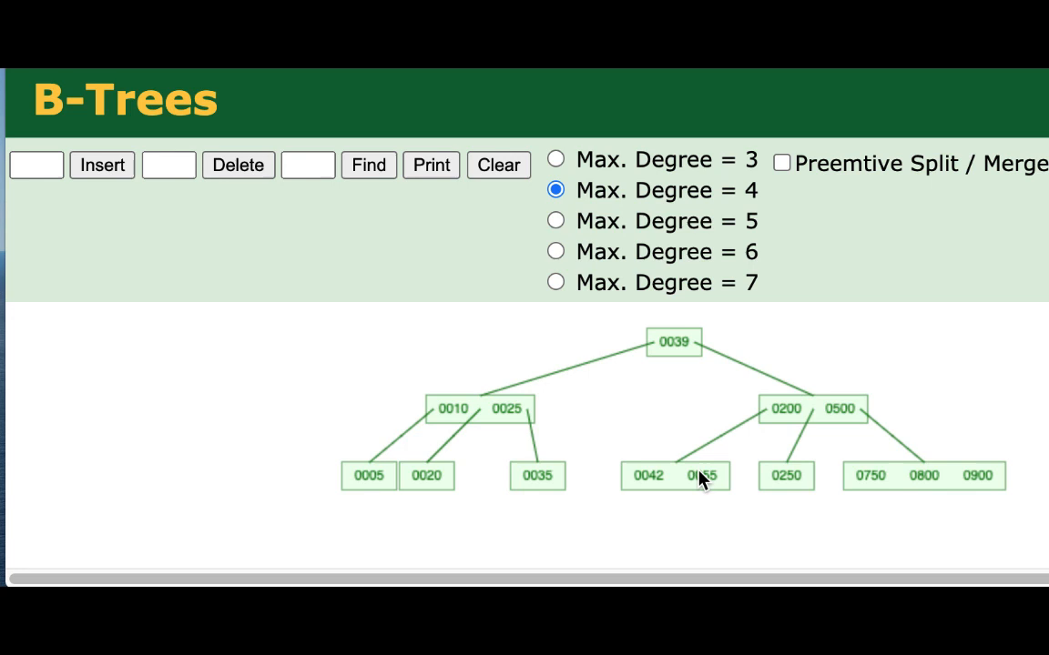
mouse_move(890, 487)
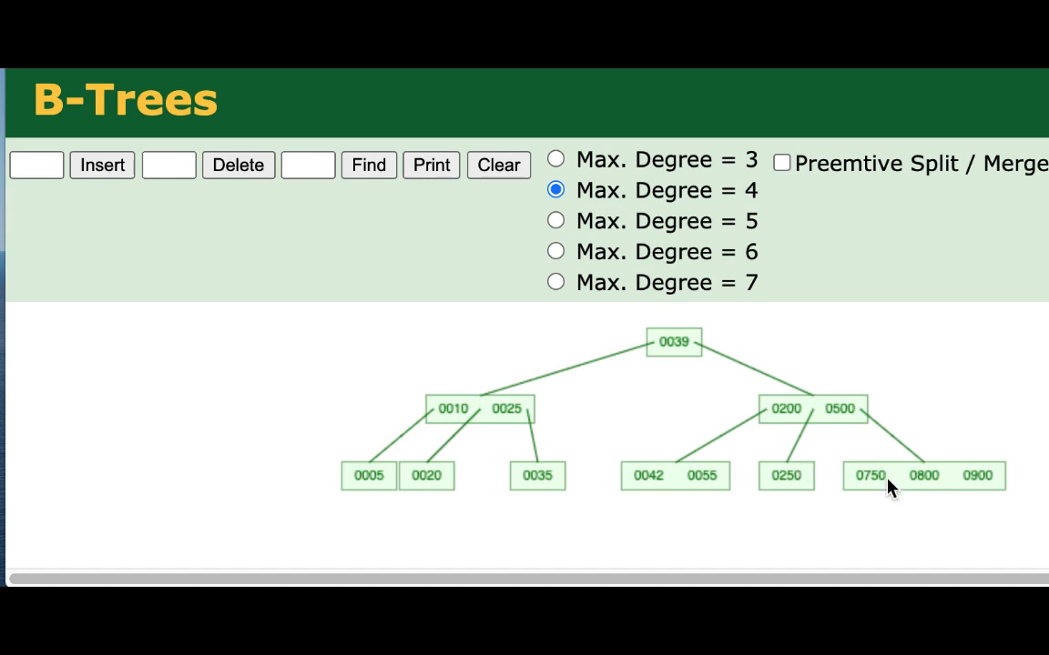
mouse_move(839, 484)
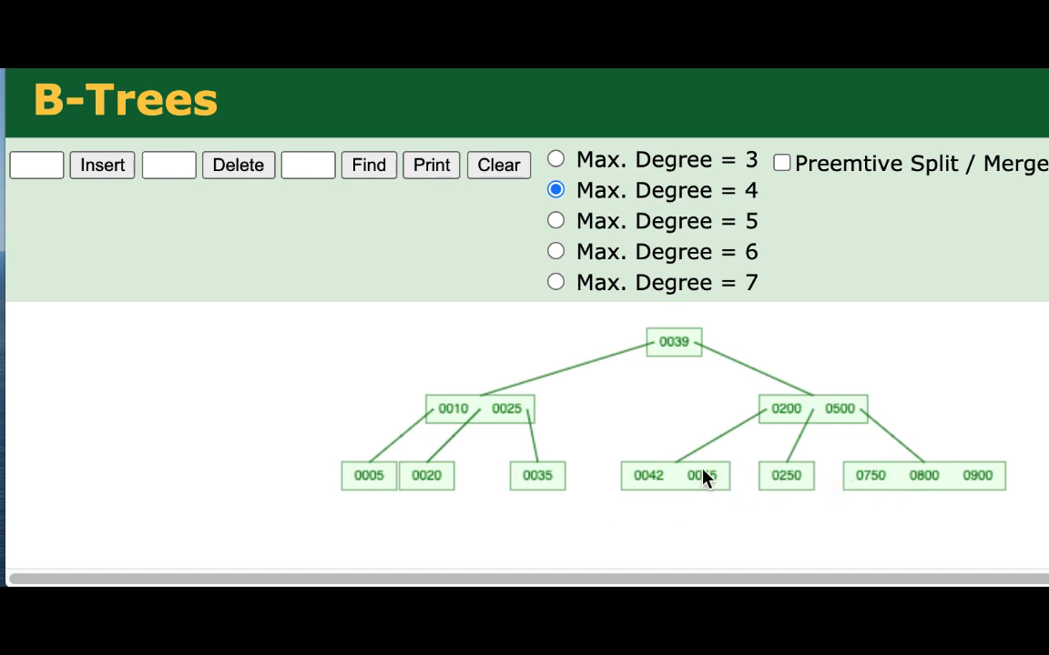
mouse_move(713, 480)
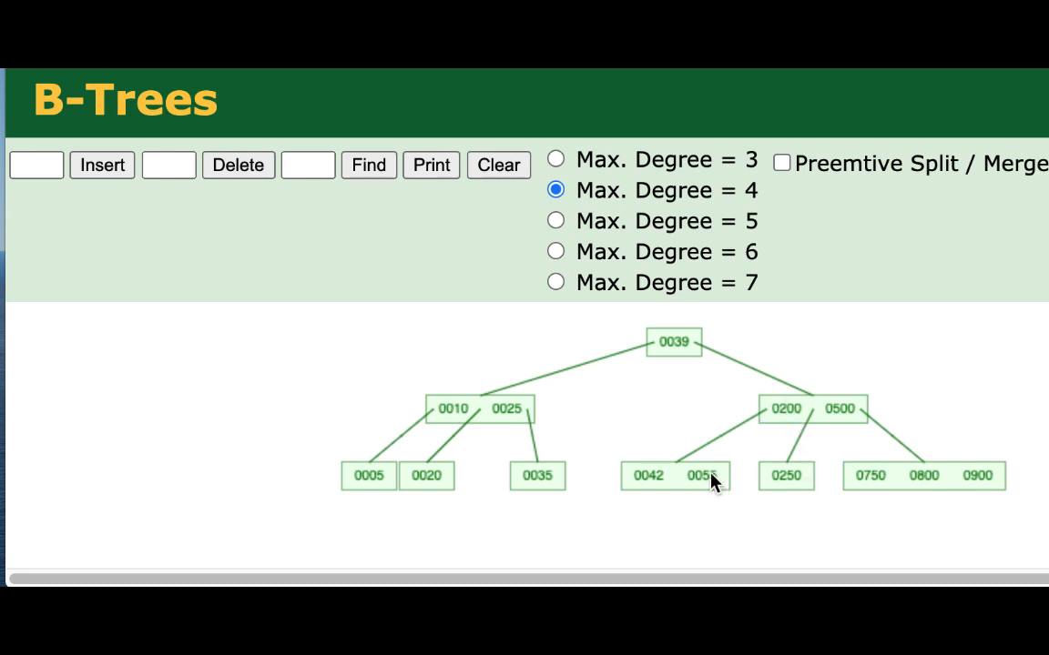
mouse_move(722, 457)
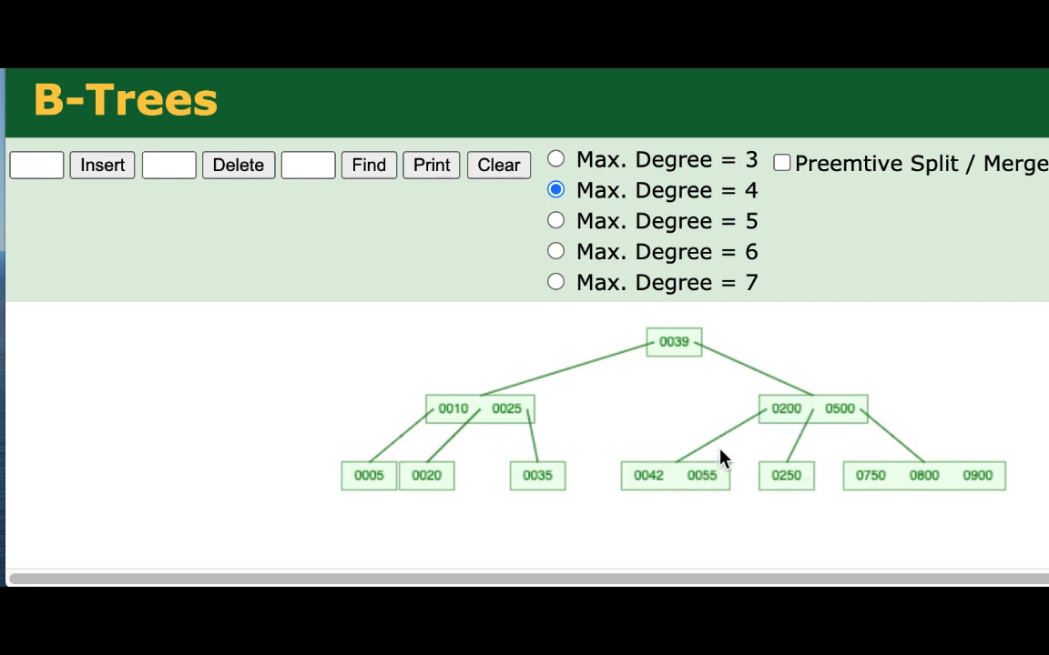
mouse_move(781, 413)
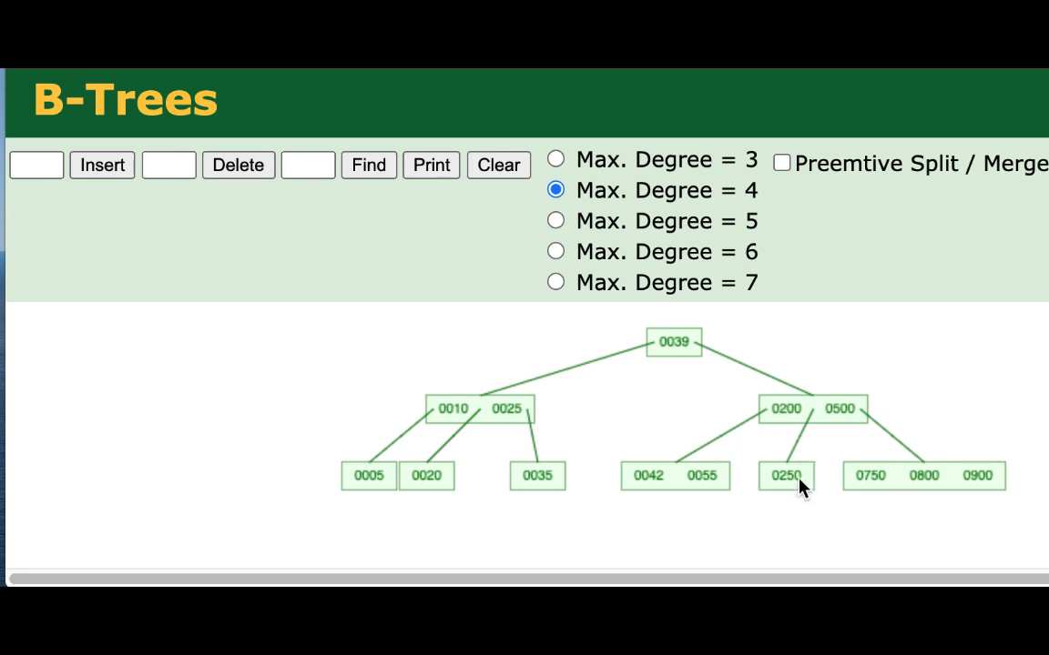
mouse_move(763, 480)
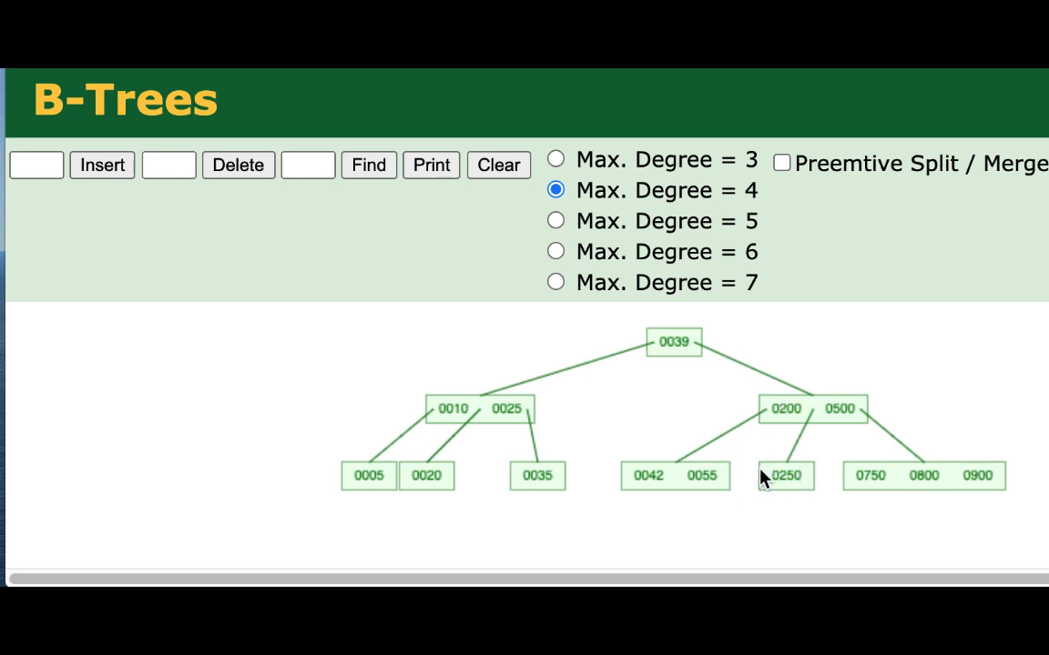
mouse_move(878, 462)
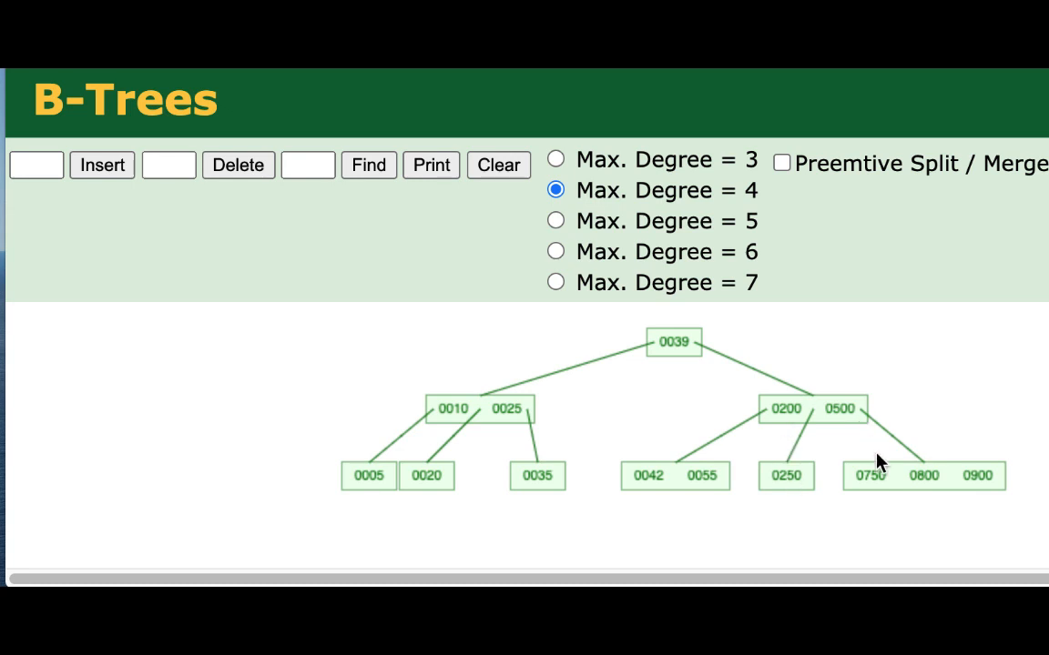
mouse_move(800, 476)
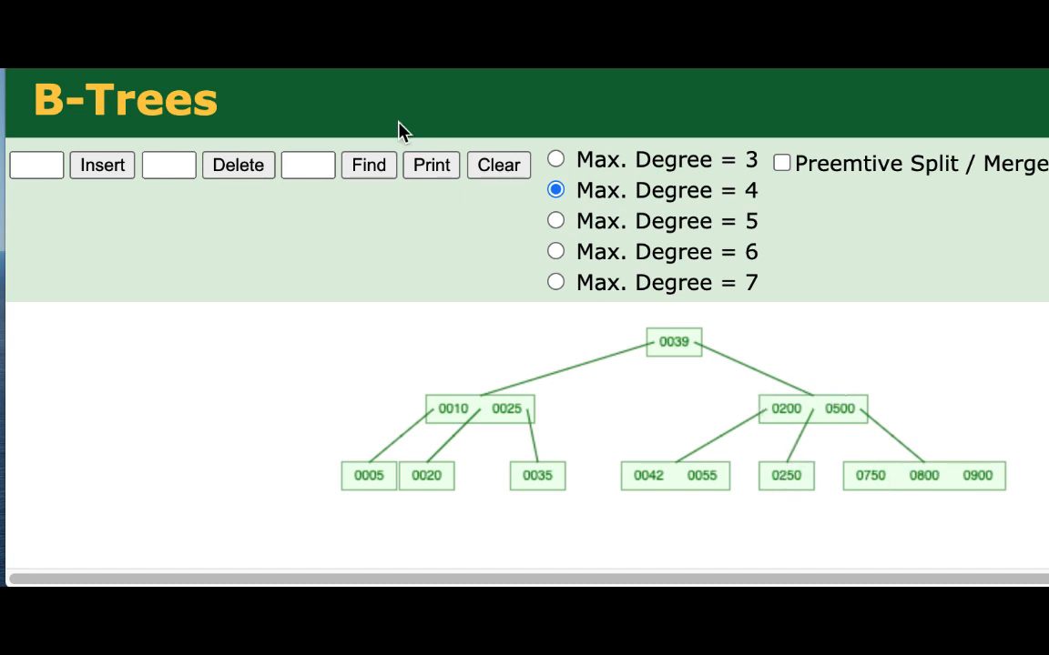
left_click(169, 164)
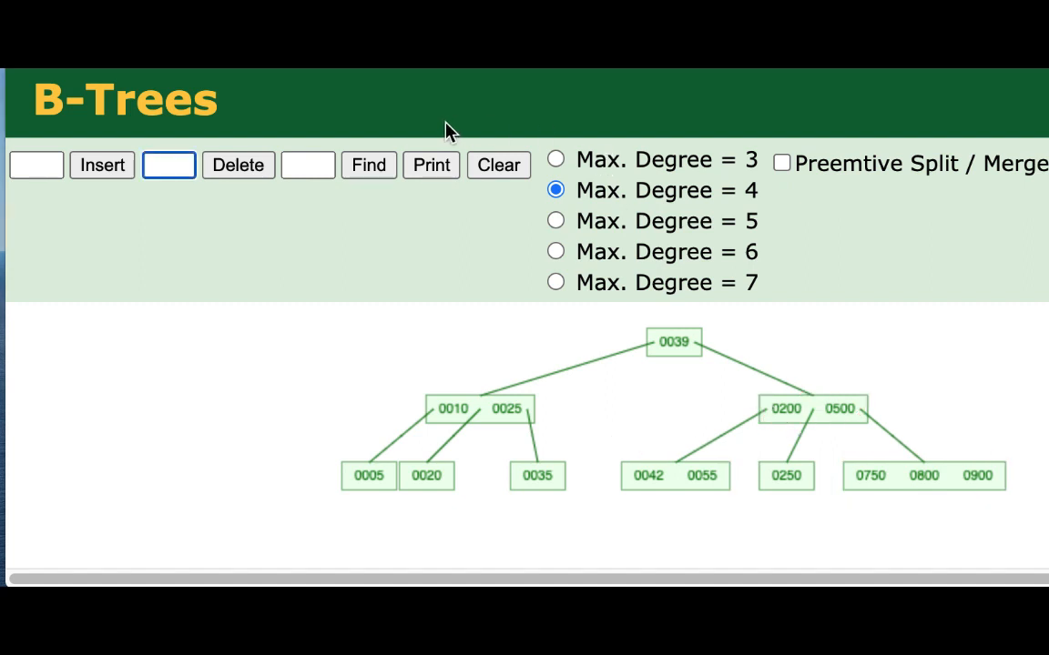
Step: Delete key 250 so its leaf borrows from the left sibling, with 55 rising into the parent
type("250")
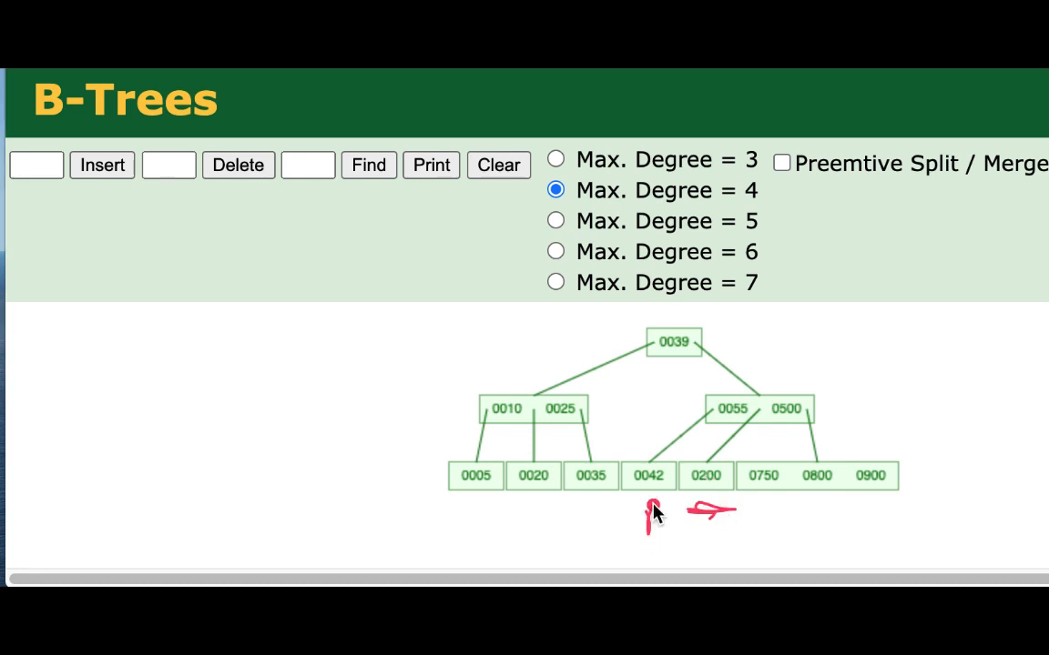
left_click_drag(747, 513, 897, 496)
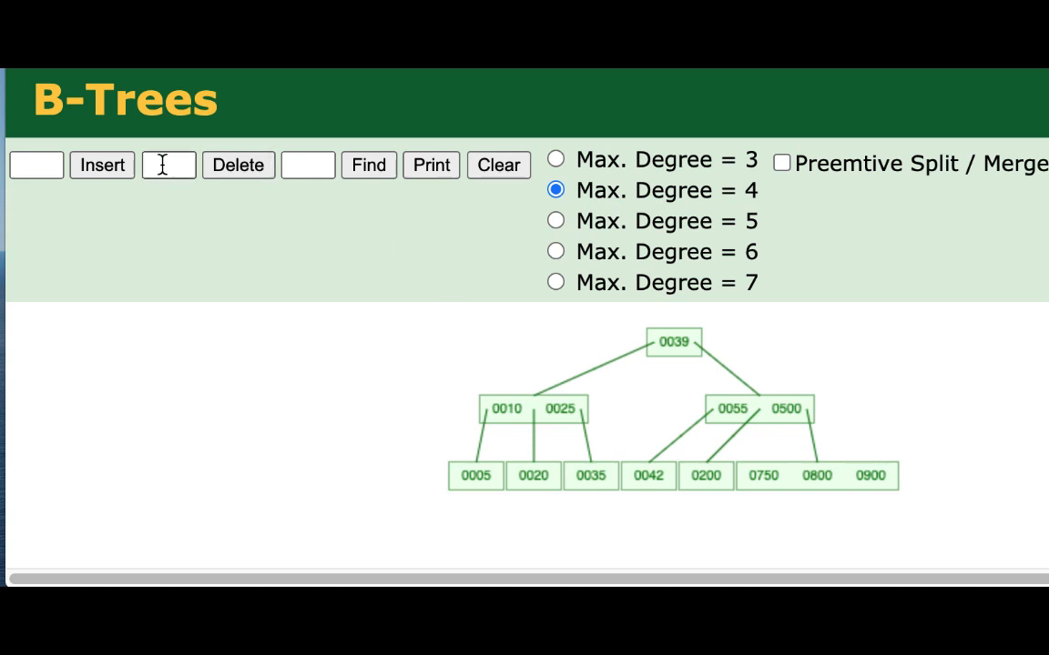
Step: Delete key 200 so 500 drops into its leaf and 750 rises, leaving leaves 42, 500, 800–900
type("200")
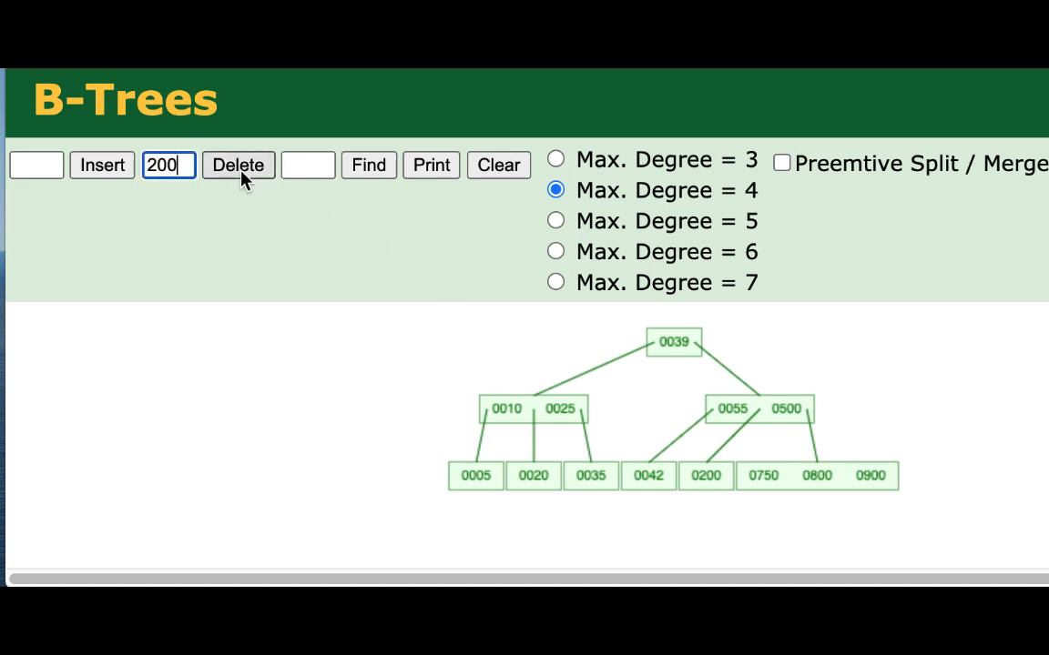
left_click(237, 165)
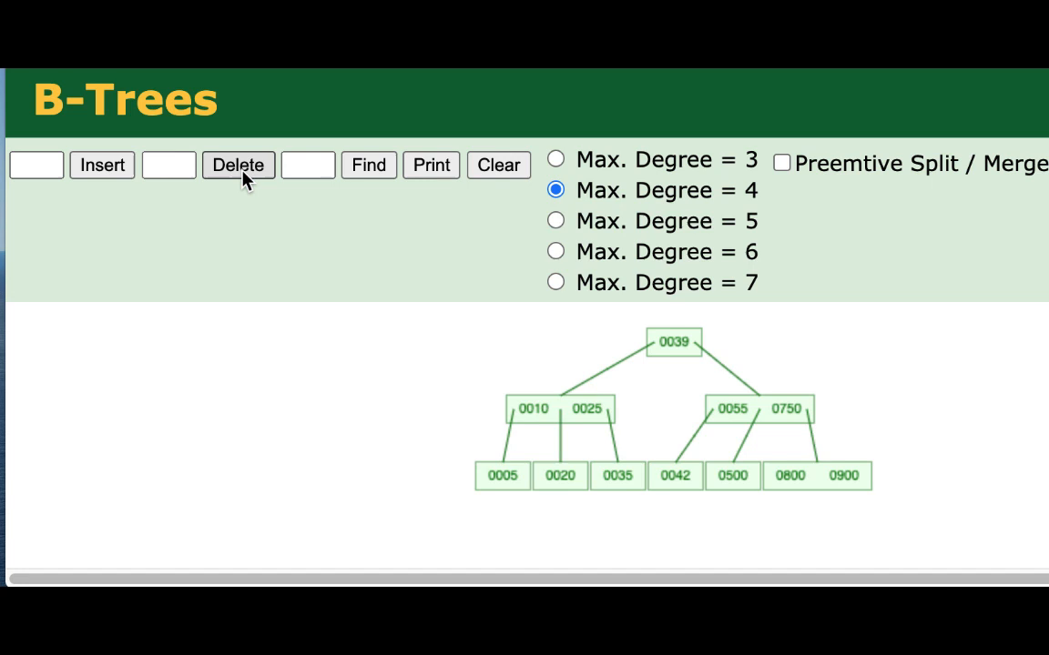
mouse_move(815, 524)
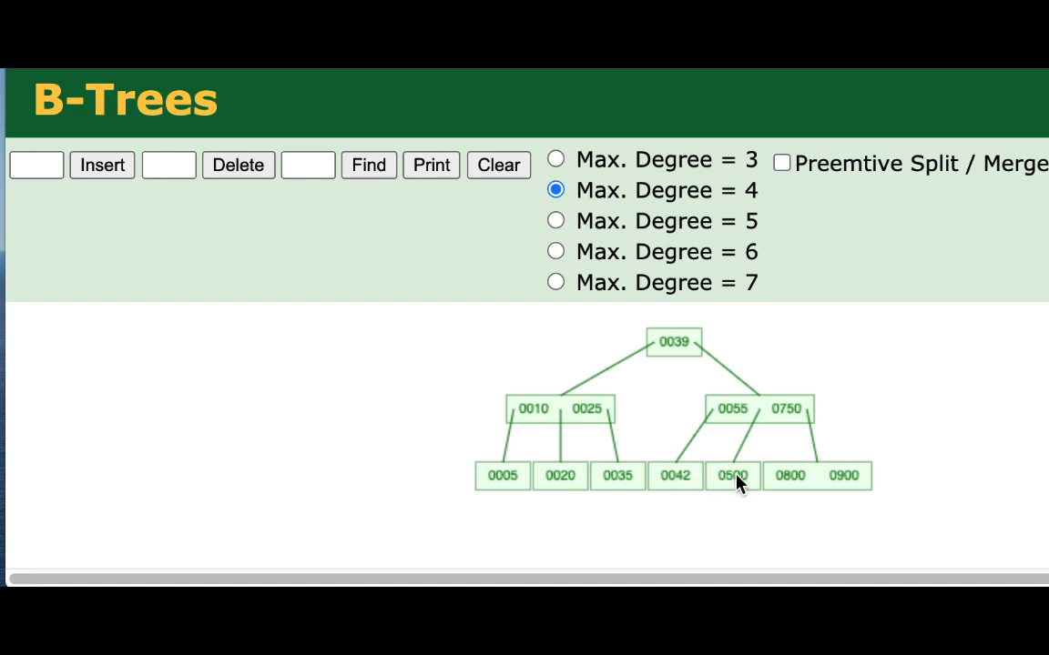
mouse_move(741, 487)
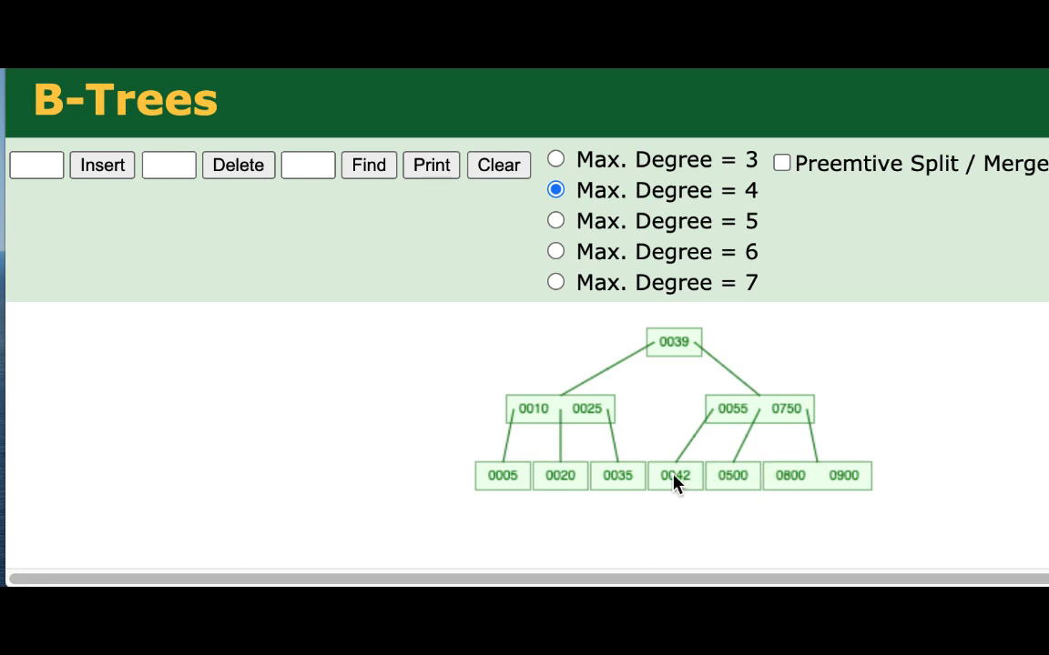
mouse_move(731, 485)
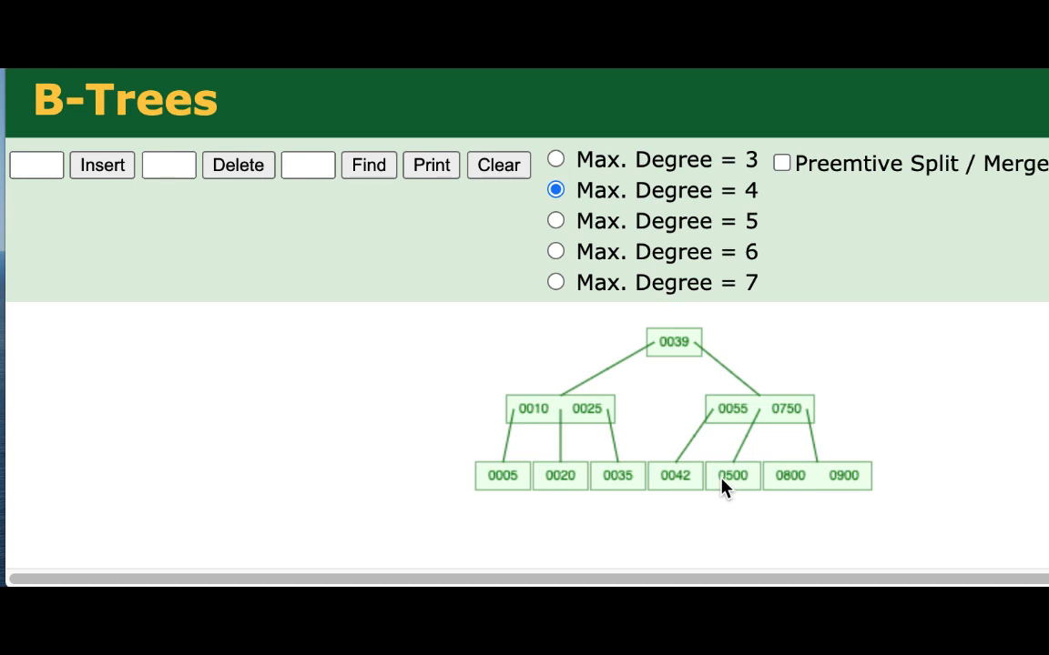
mouse_move(733, 487)
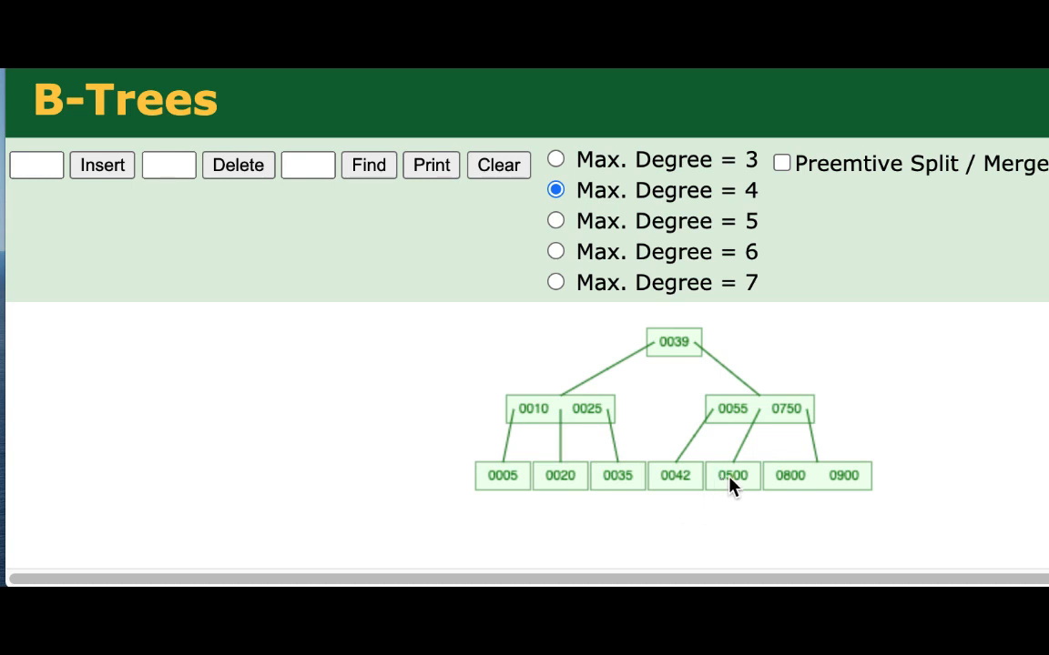
mouse_move(737, 483)
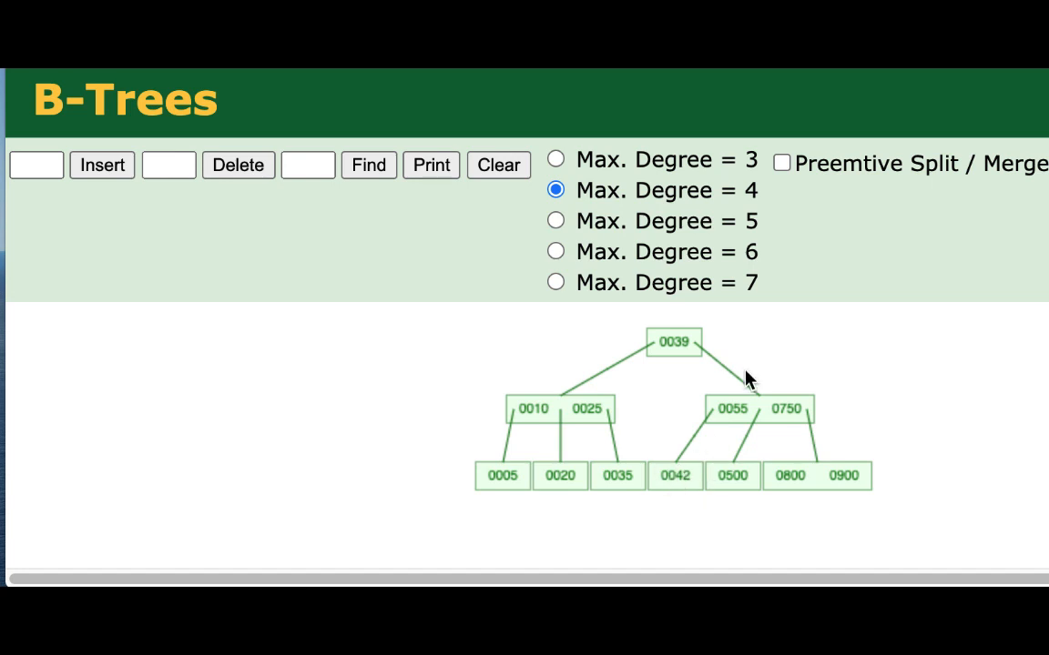
mouse_move(729, 487)
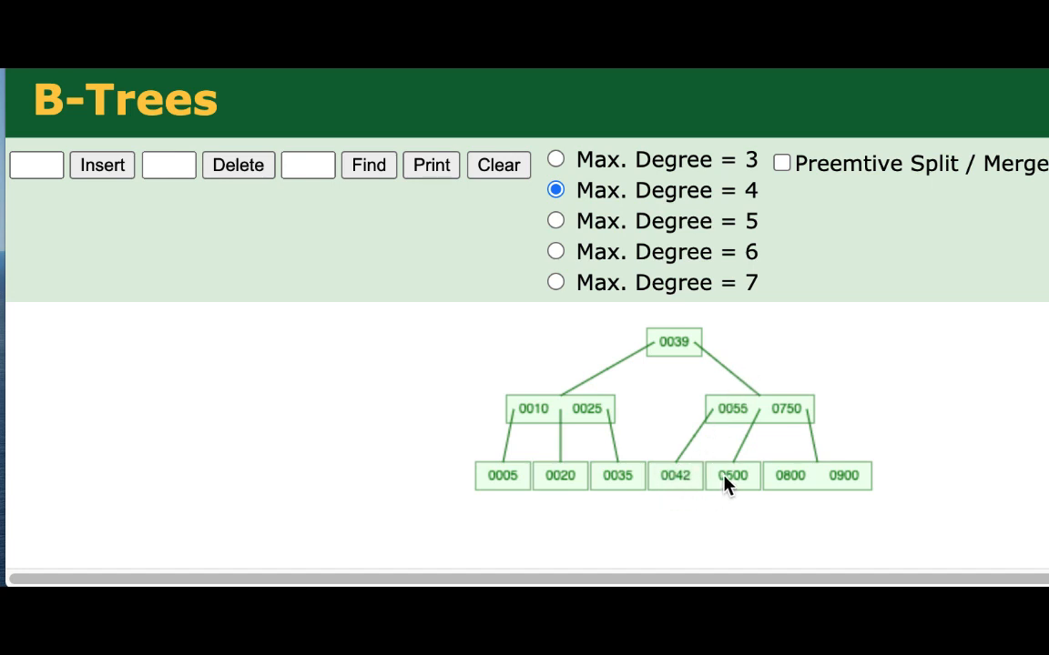
left_click(168, 165)
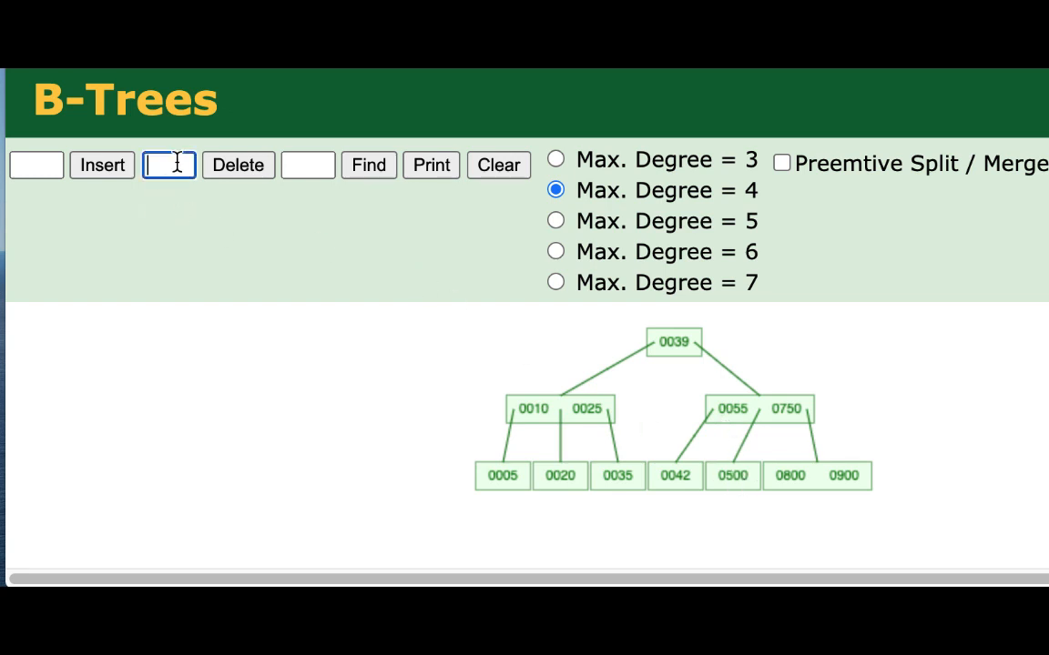
Step: Delete key 42, merging its emptied leaf with the sibling into leaf 55–500 under 750
type("4")
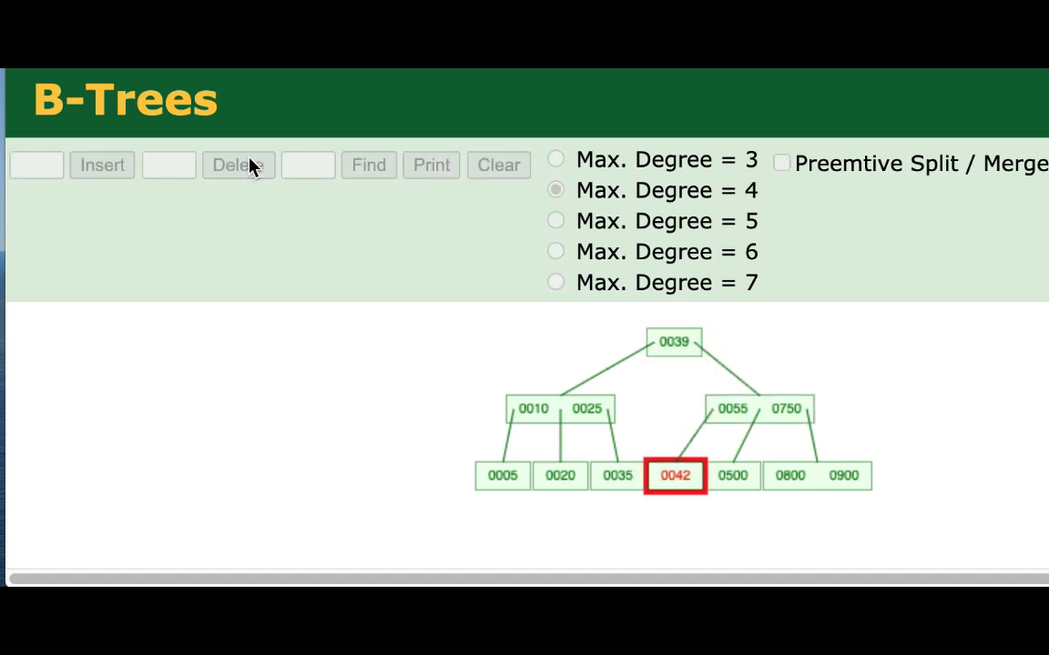
left_click(238, 165)
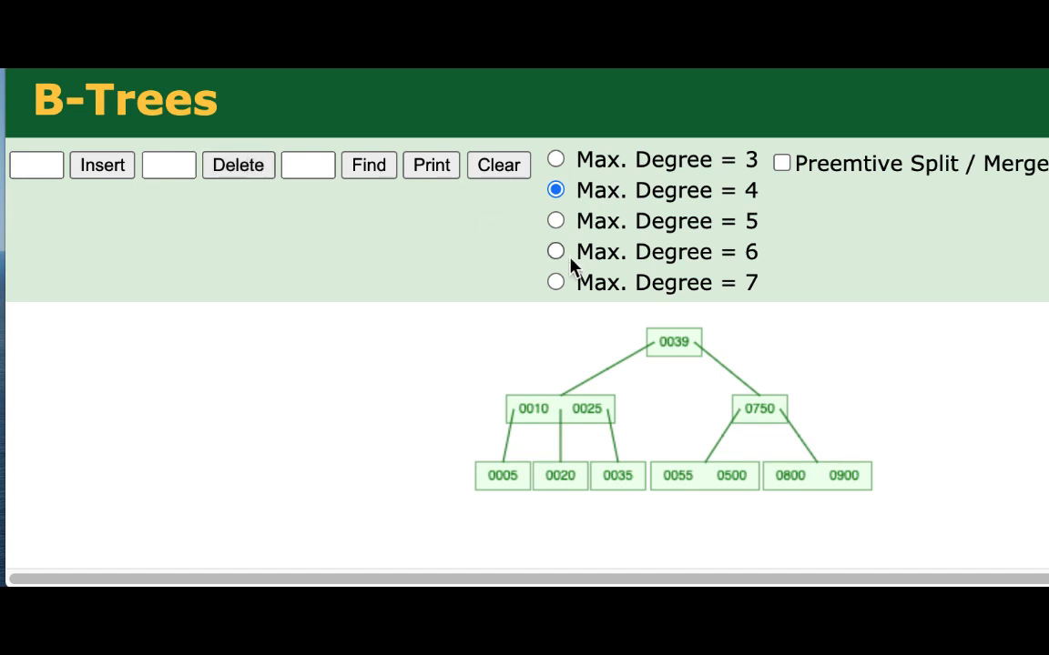
mouse_move(761, 415)
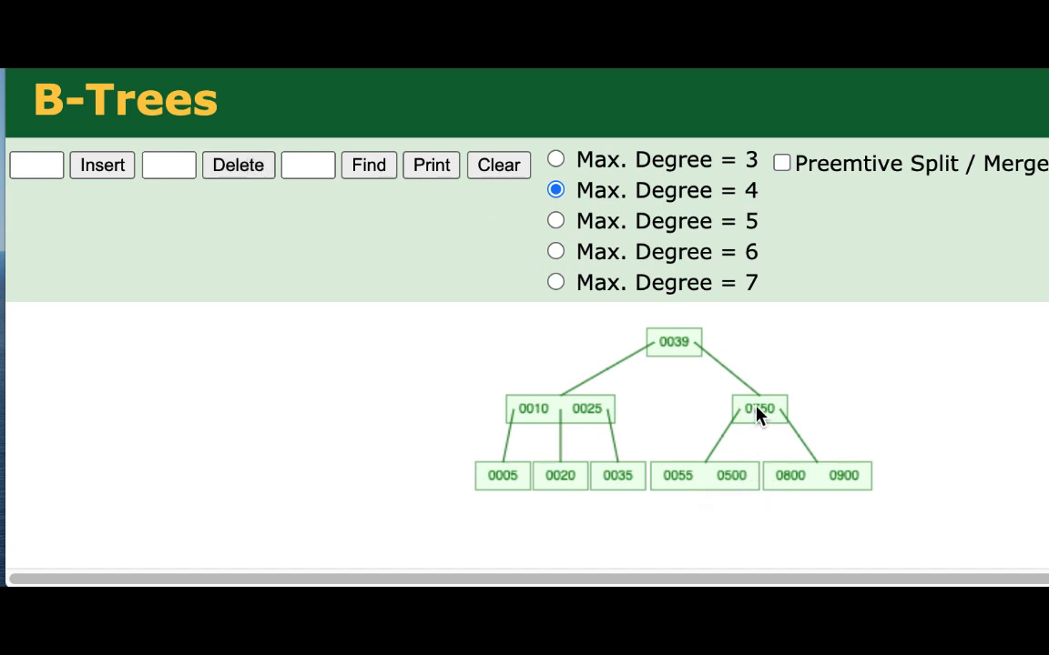
mouse_move(769, 418)
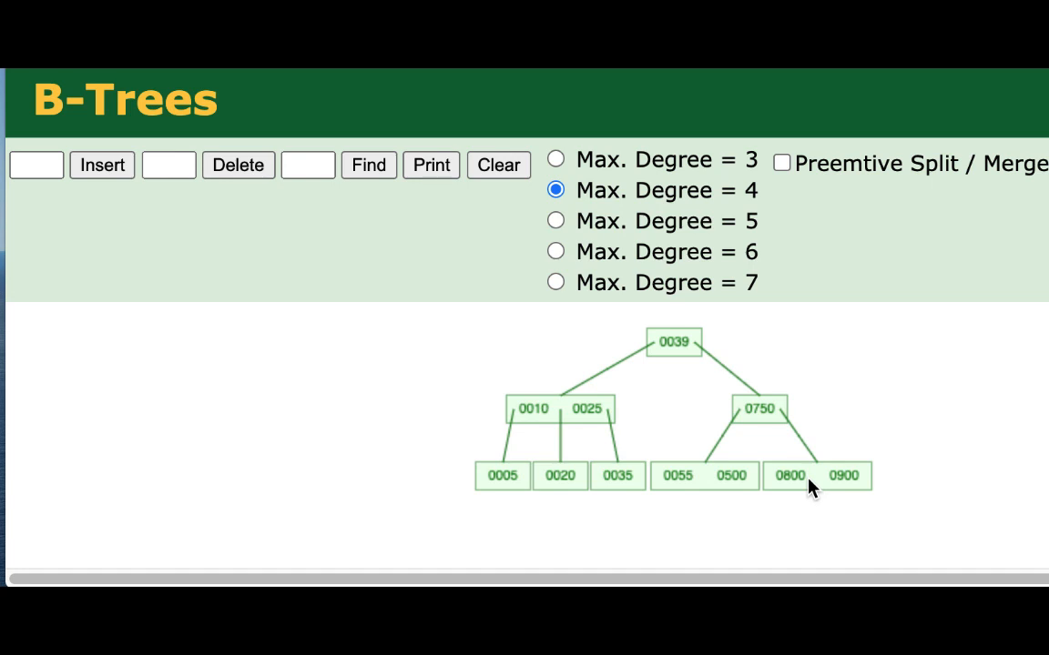
left_click(169, 164)
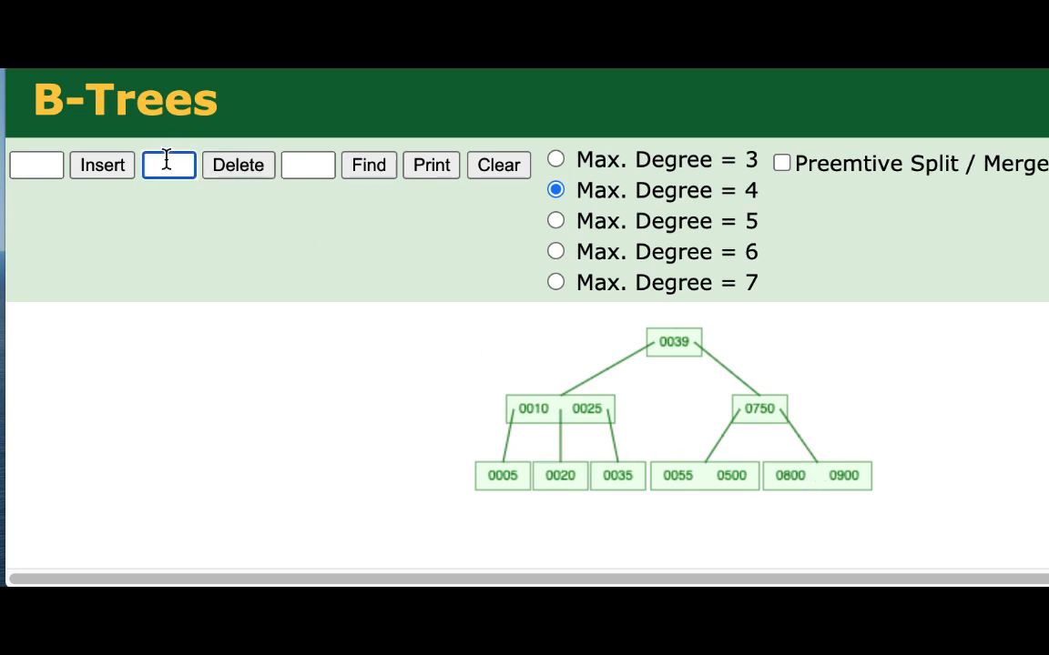
Step: Delete keys 800 and 500, leaving 750 over single-key leaves 55 and 900
left_click(237, 165)
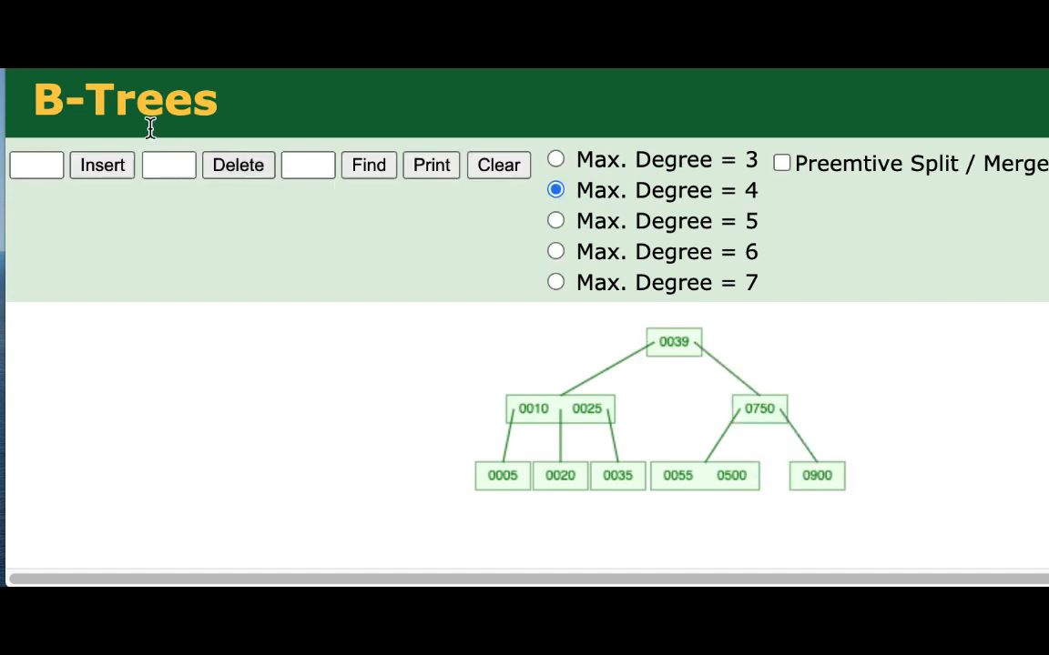
left_click(367, 164)
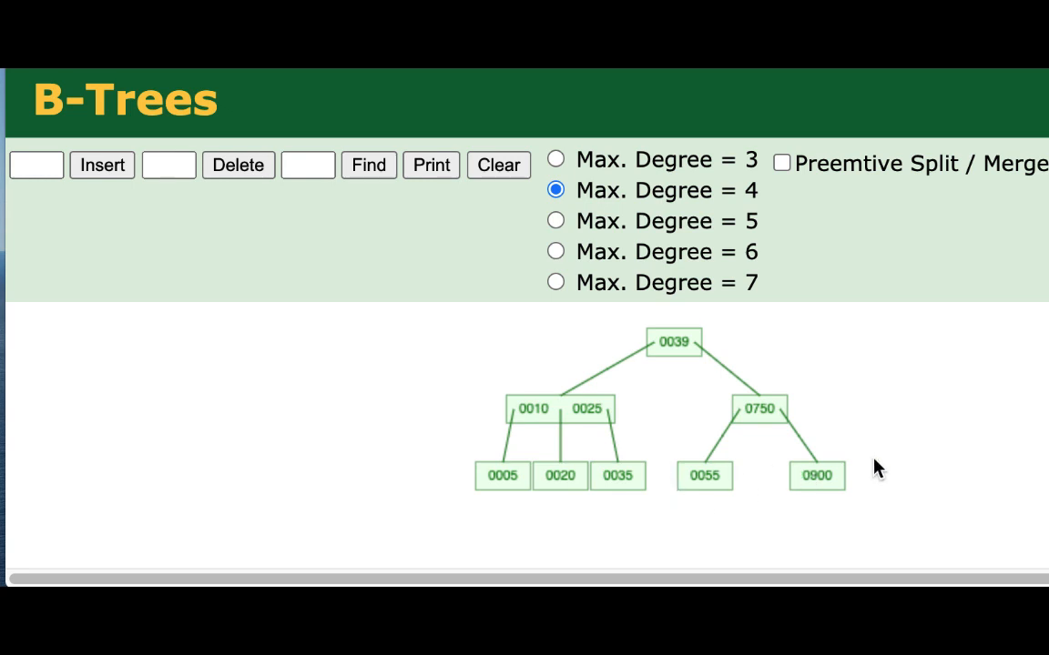
left_click(169, 165)
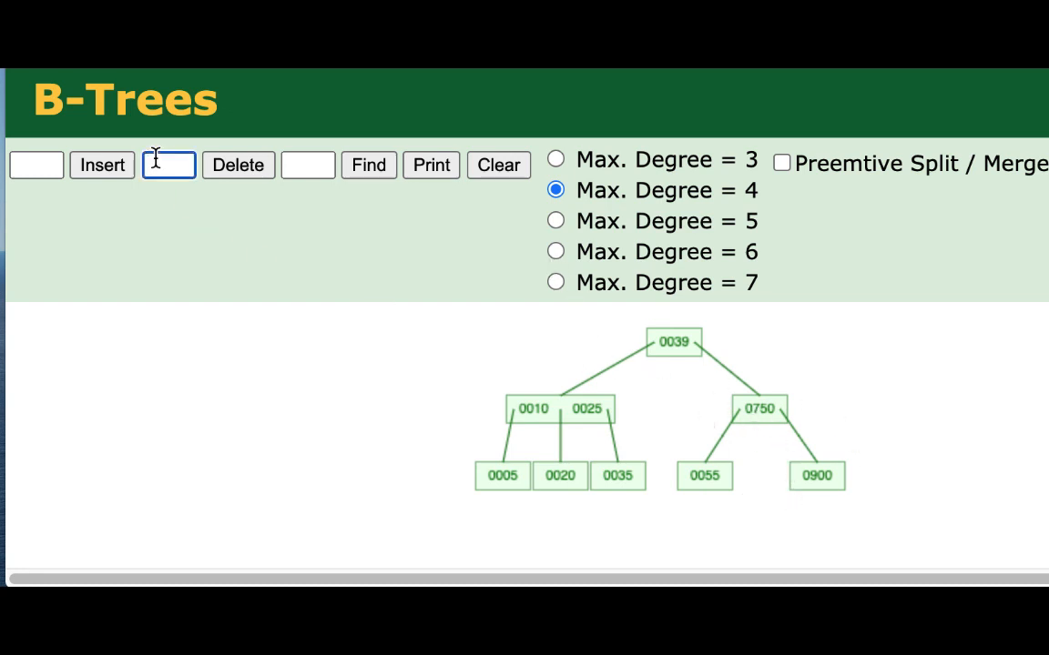
Step: Delete key 55, cascading a merge that rebalances to root 25 over branches 10 and 39
type("55")
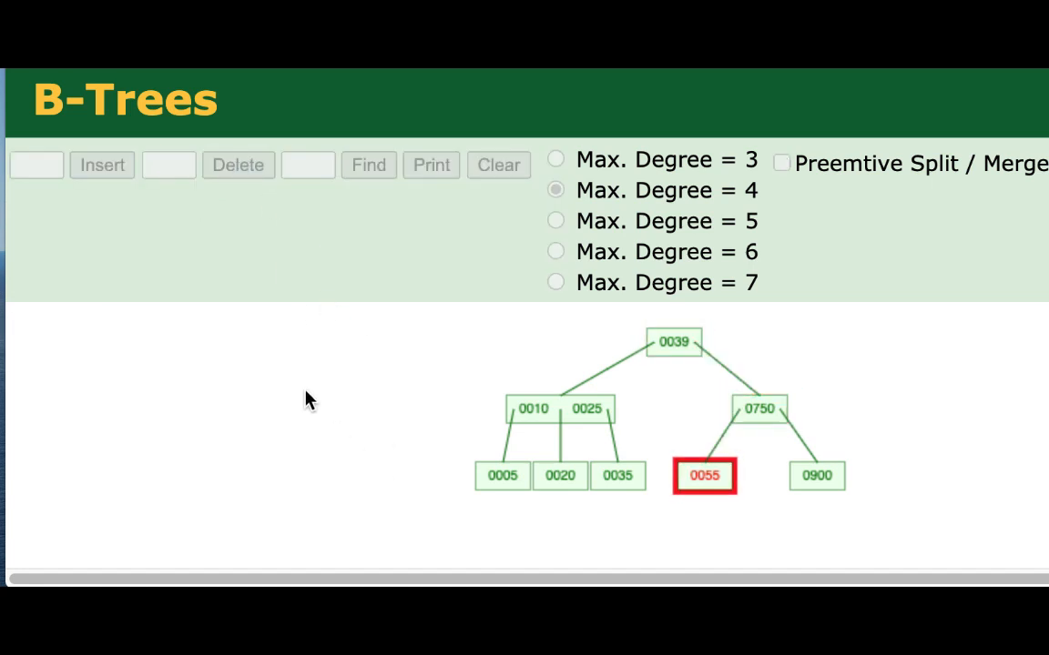
left_click(237, 165)
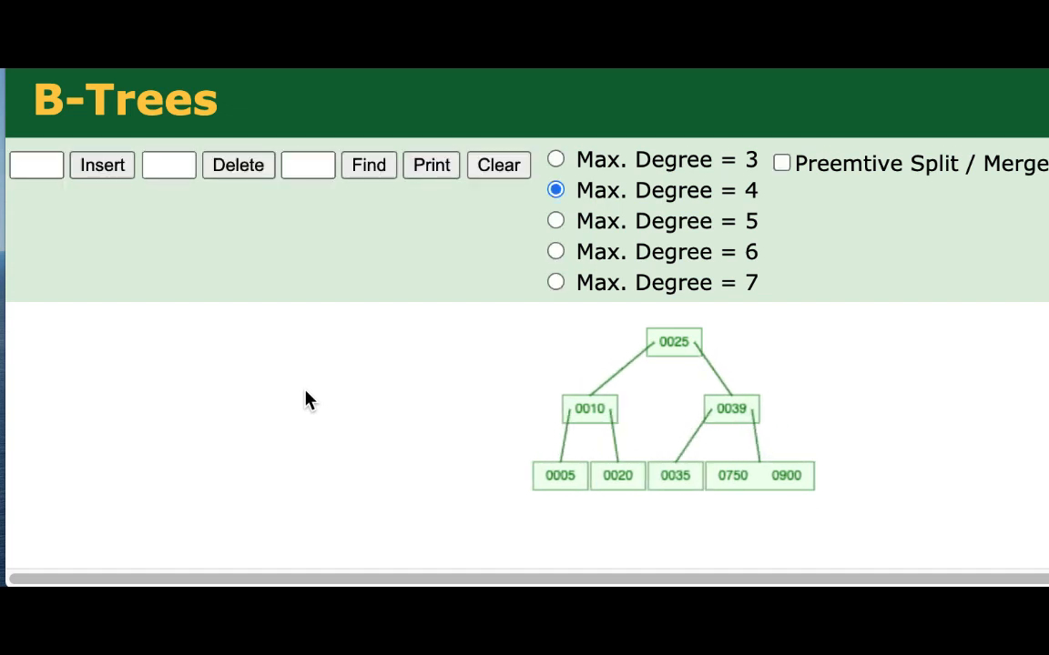
mouse_move(746, 496)
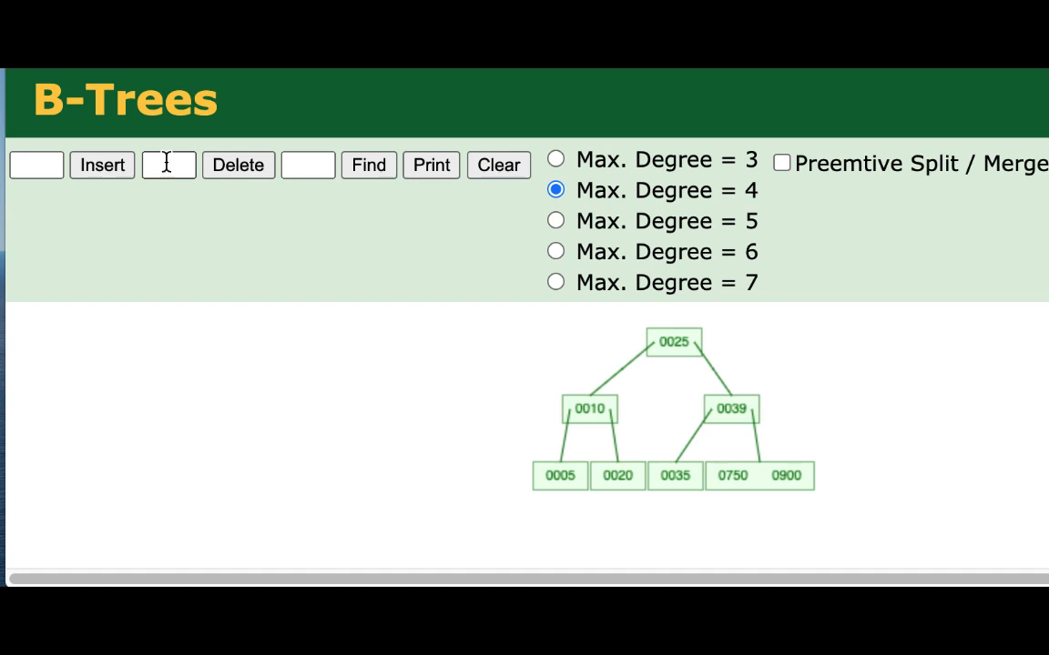
left_click(169, 164)
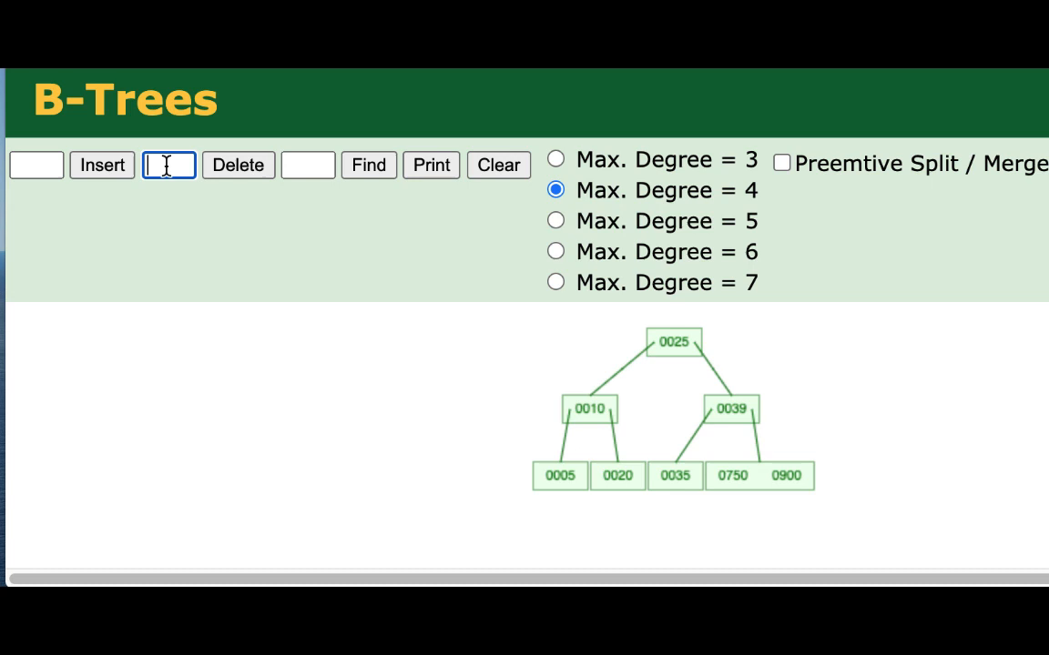